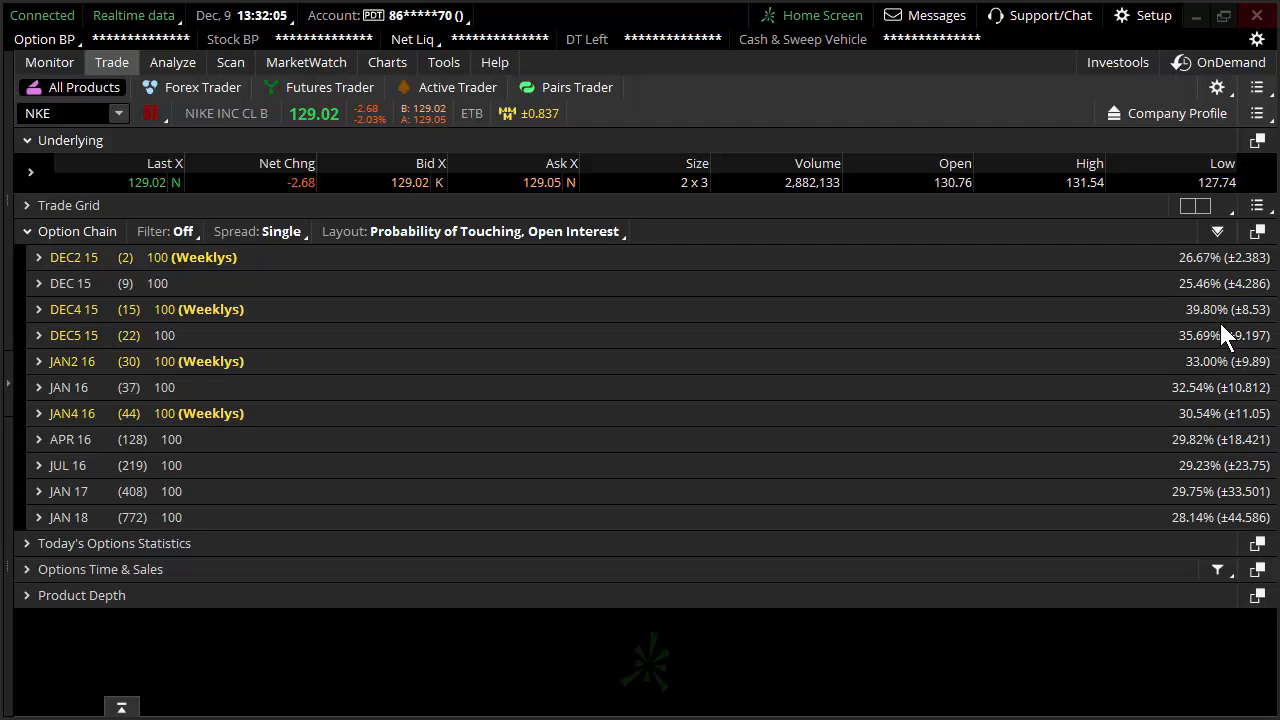
mouse_move(404, 404)
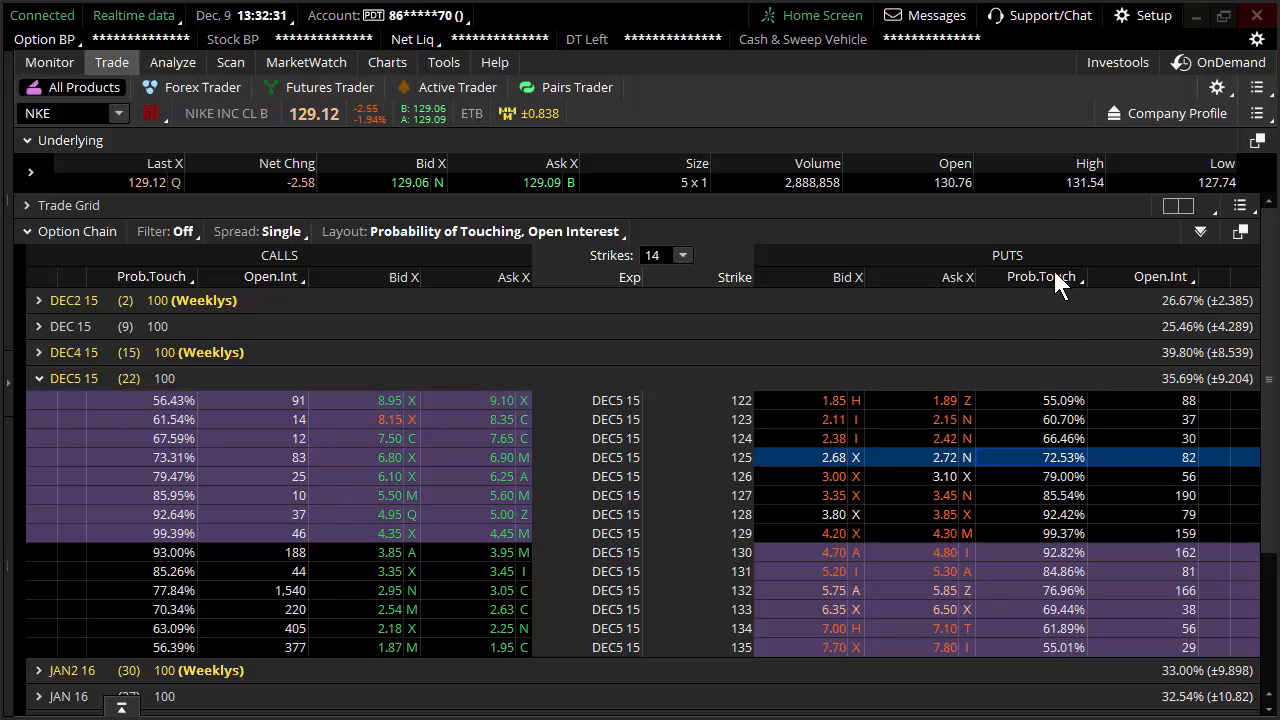
Switch the NKE DEC5 15 chain columns from Prob.Touch to the Impl Vol, Open Interest layout.
right_click(1040, 276)
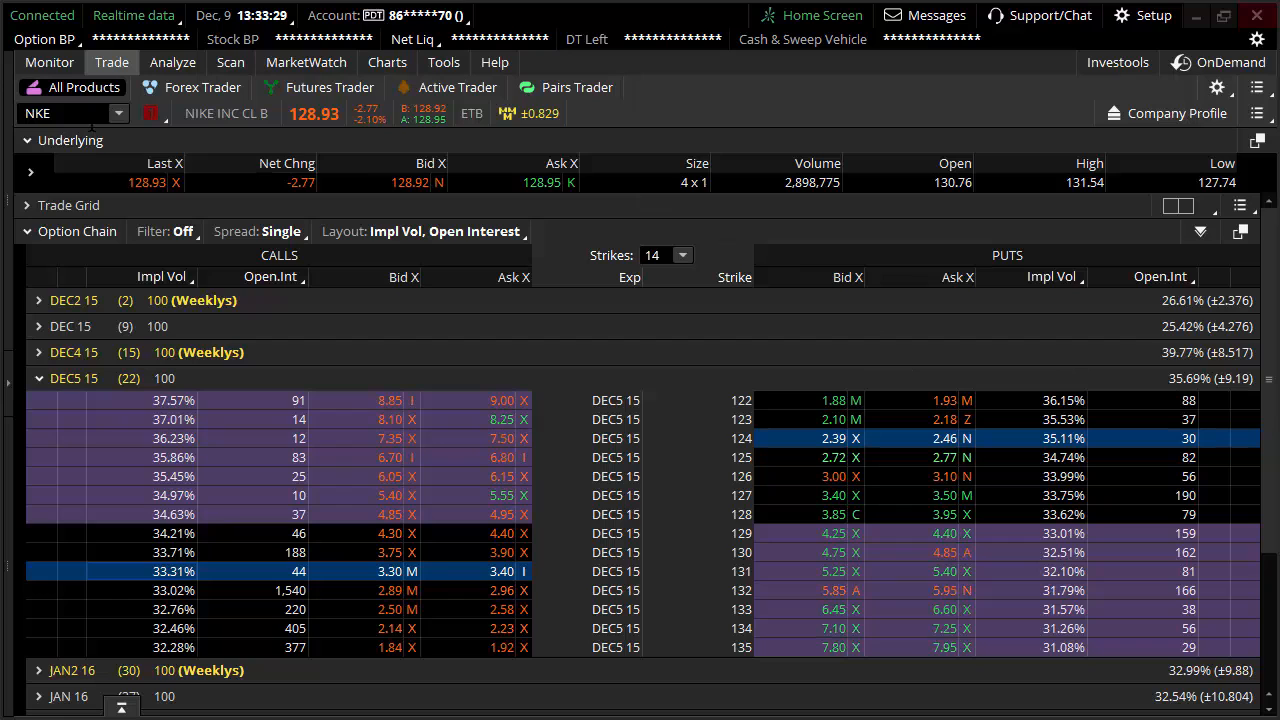
mouse_move(164, 378)
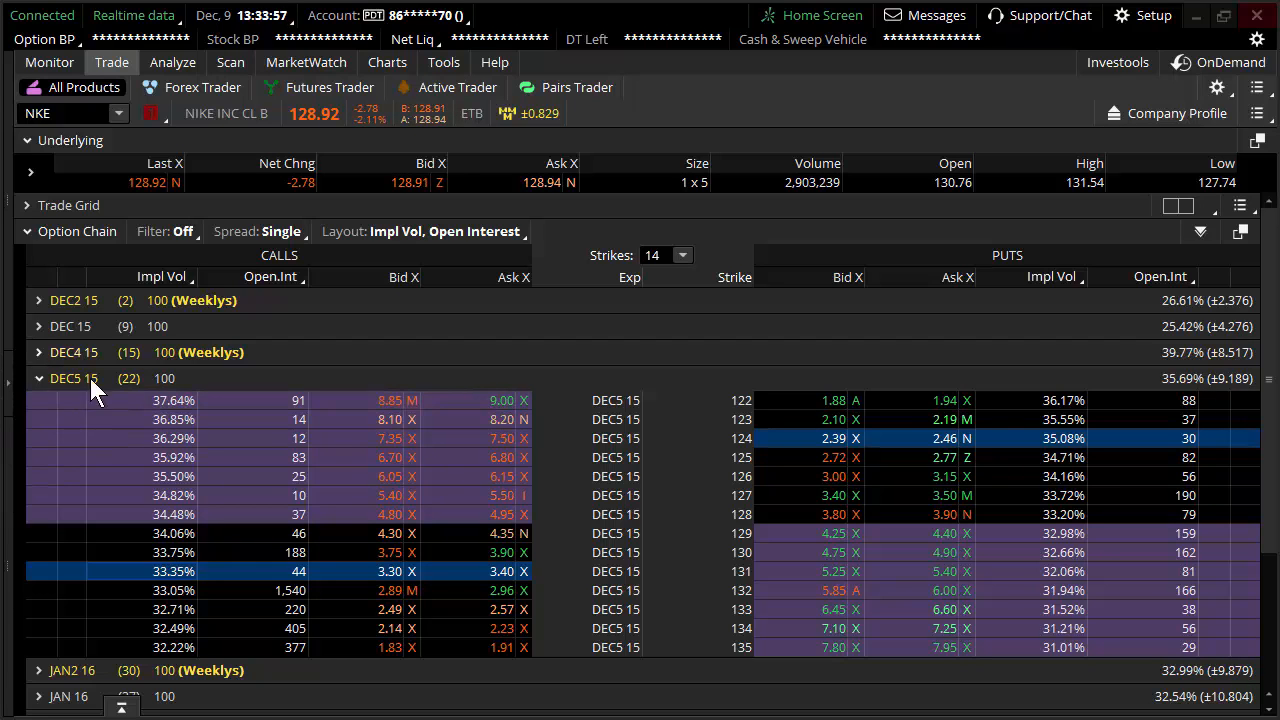
Bring up the daily NKE candlestick chart covering roughly the last nine months.
click(386, 62)
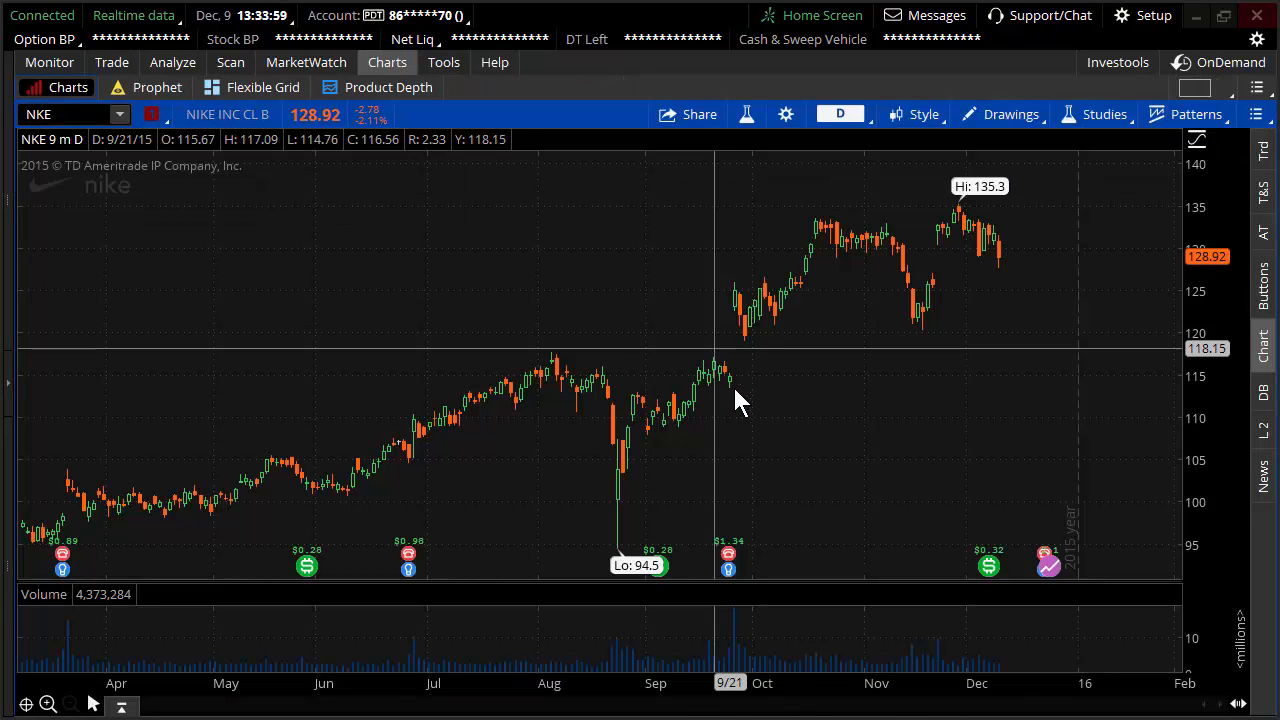
mouse_move(630, 404)
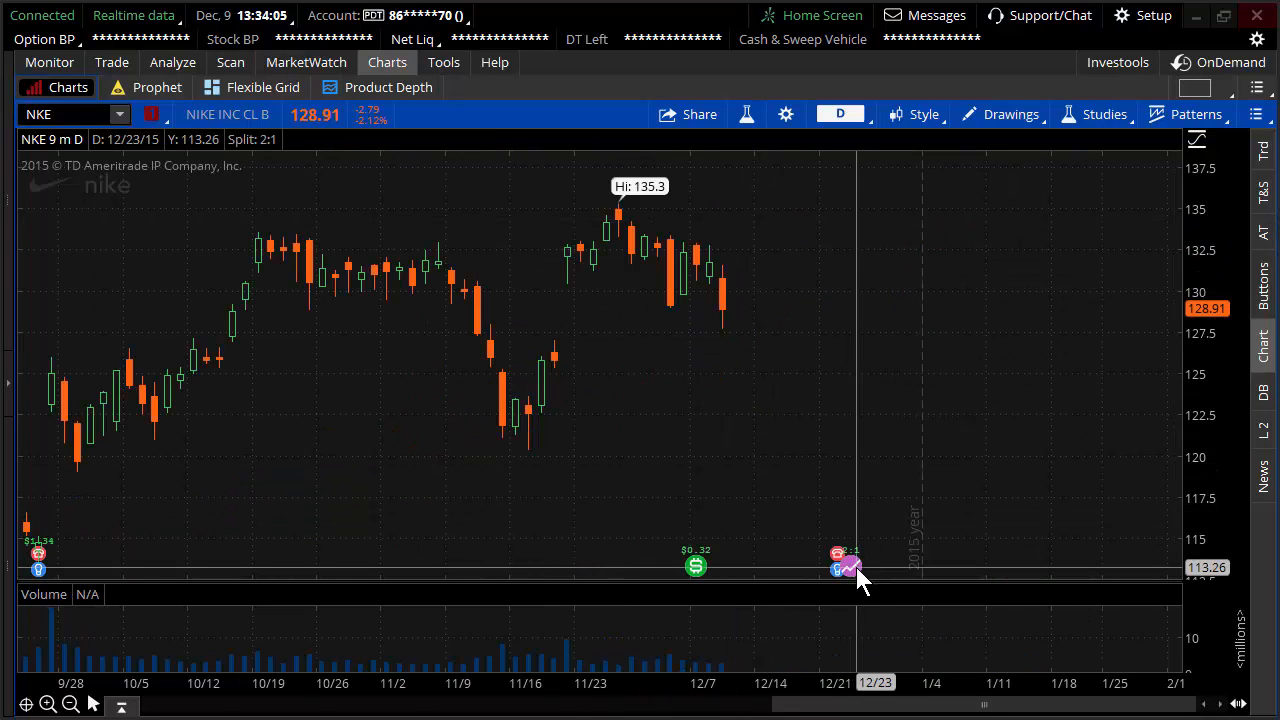
mouse_move(844, 570)
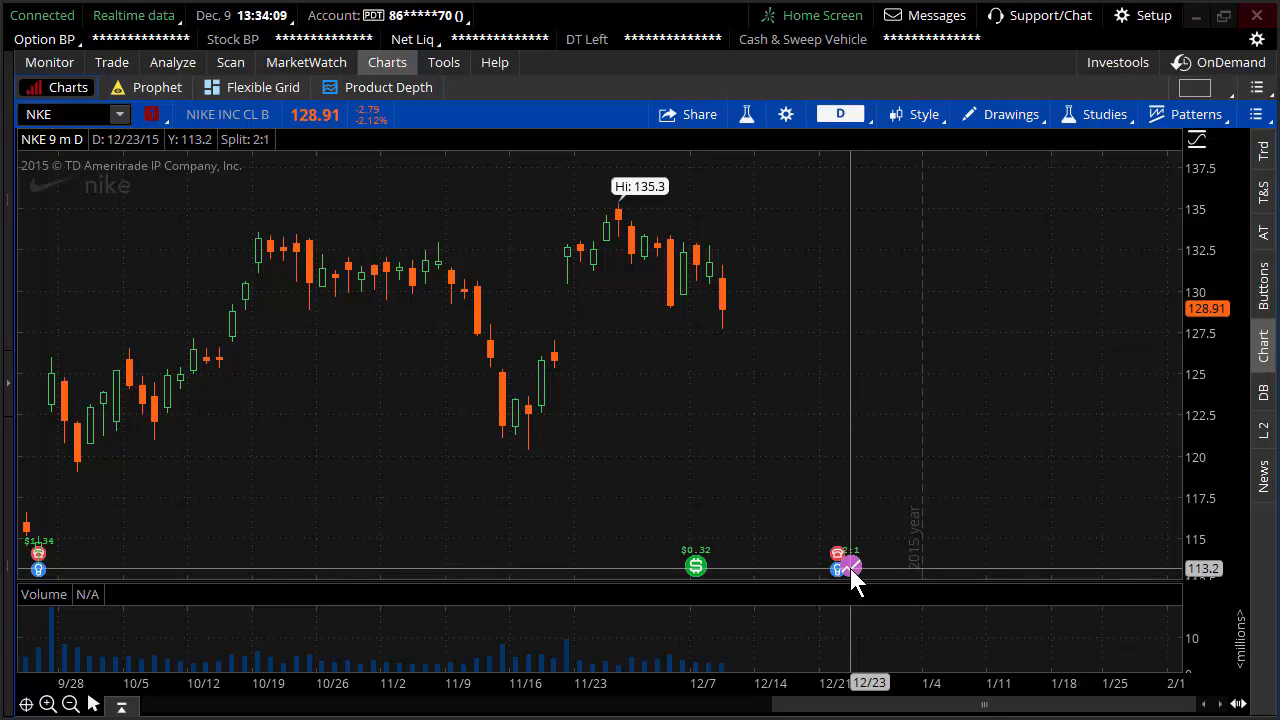
mouse_move(848, 568)
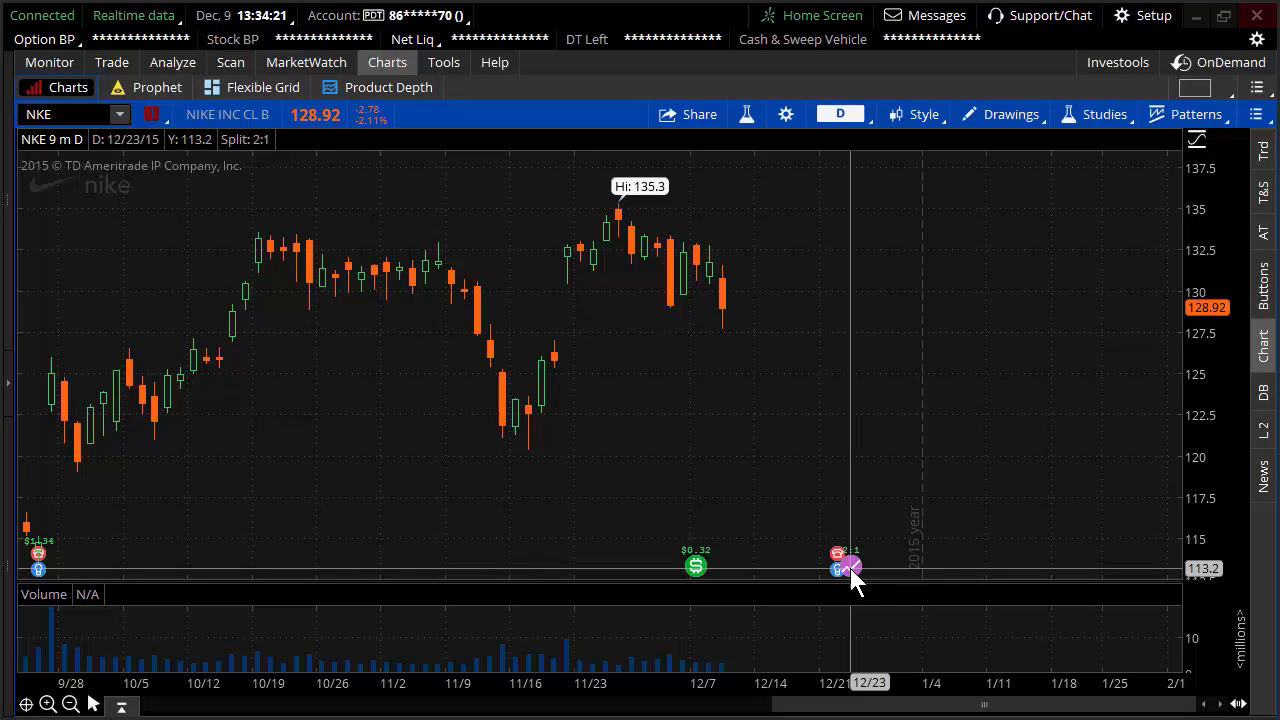
mouse_move(840, 568)
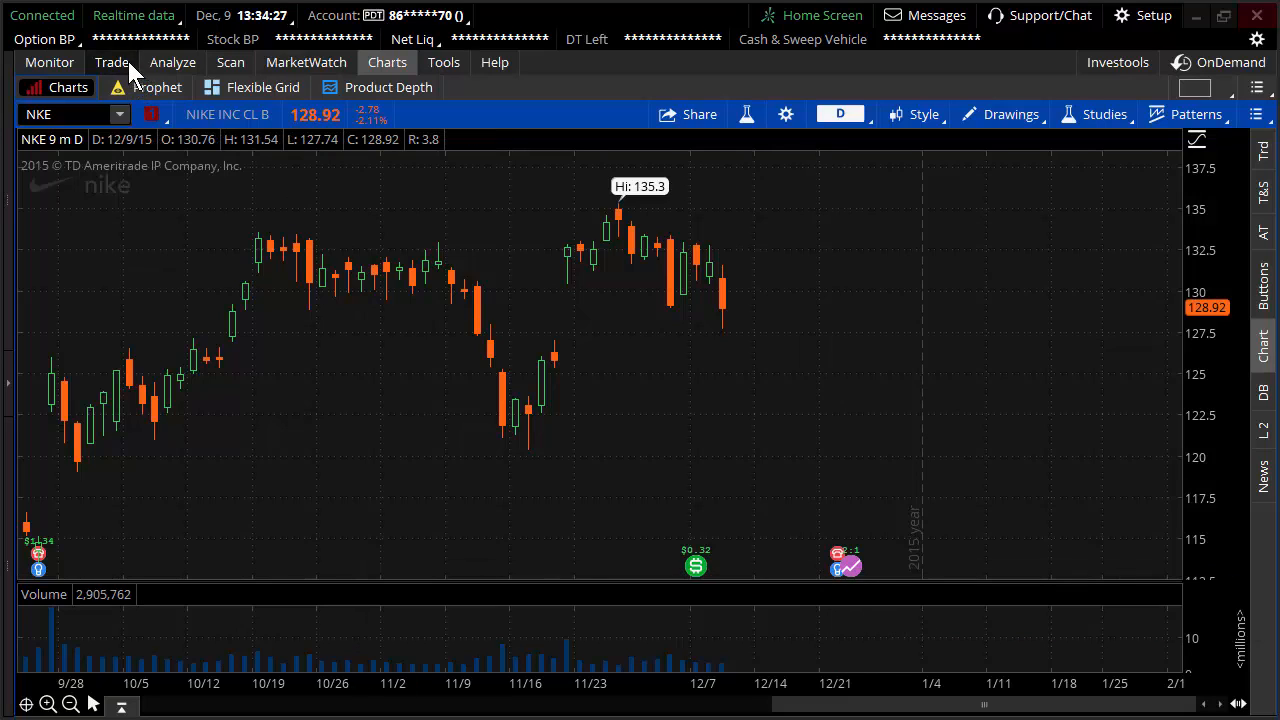
Return to NKE's Trade page with the option chain expirations collapsed.
click(112, 62)
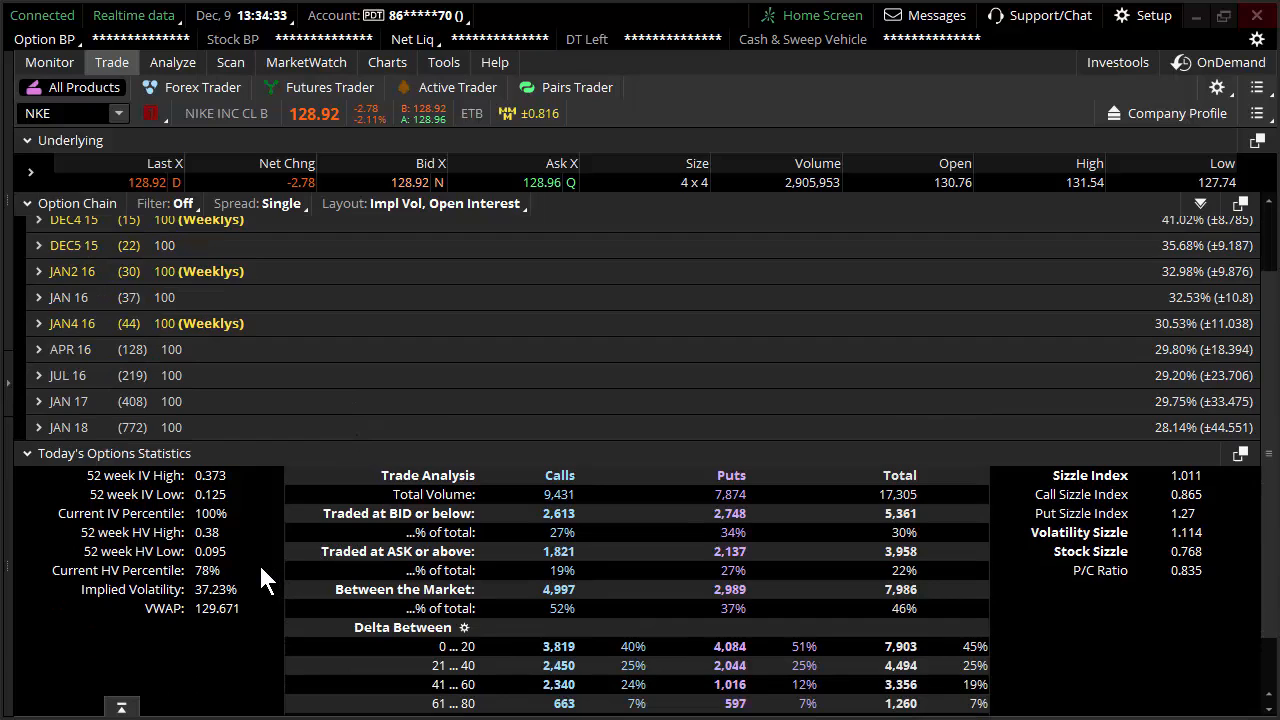
mouse_move(150, 536)
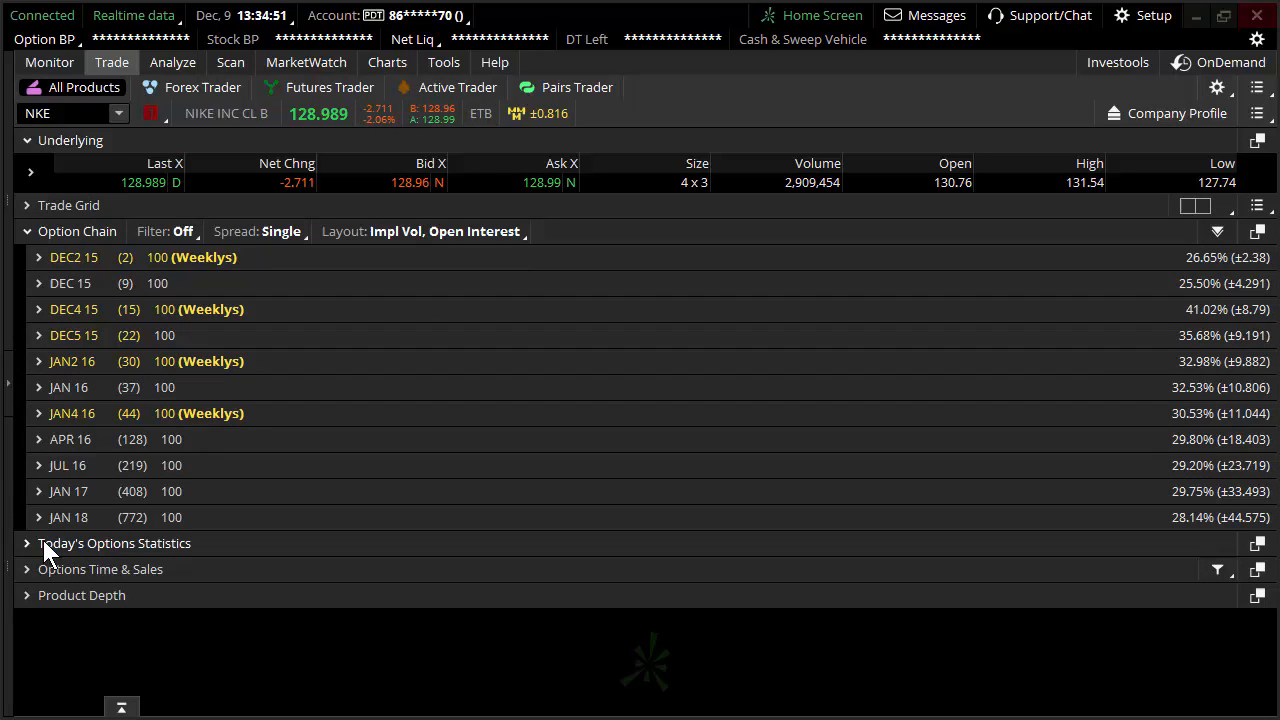
Expand Today's Options Statistics for NKE, showing 52-week IV high, low and percentile.
click(28, 544)
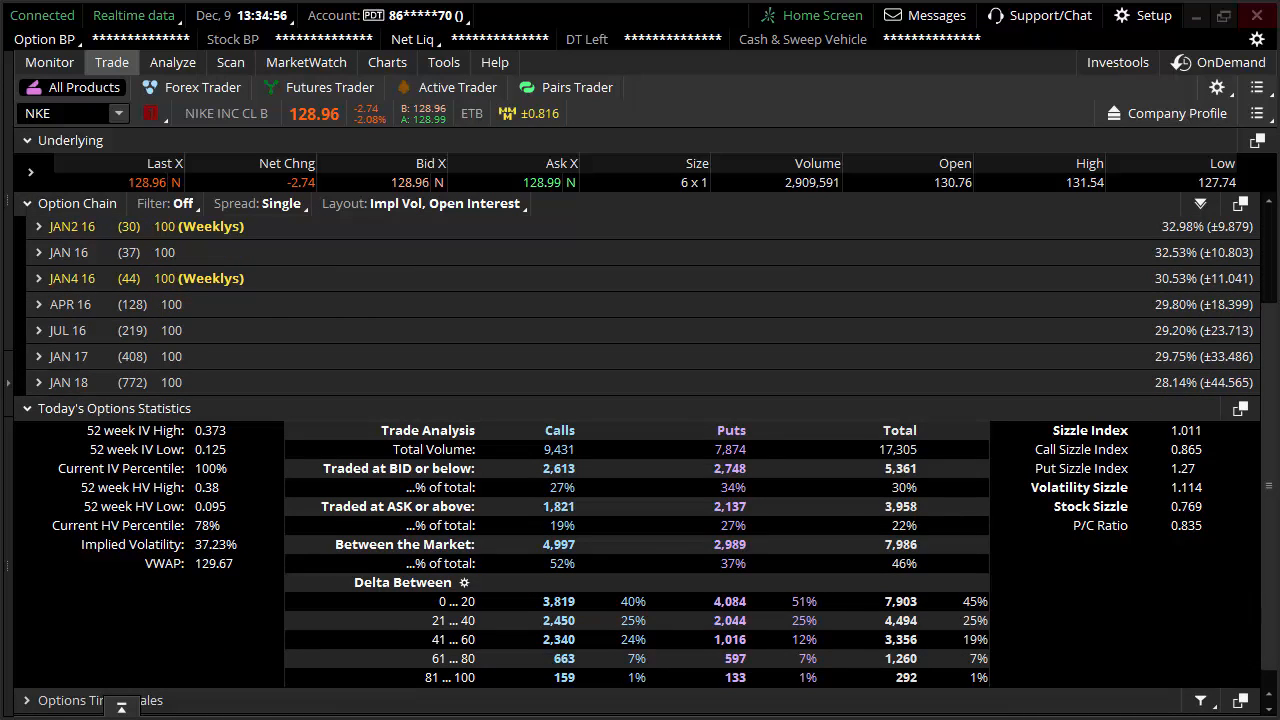
mouse_move(184, 496)
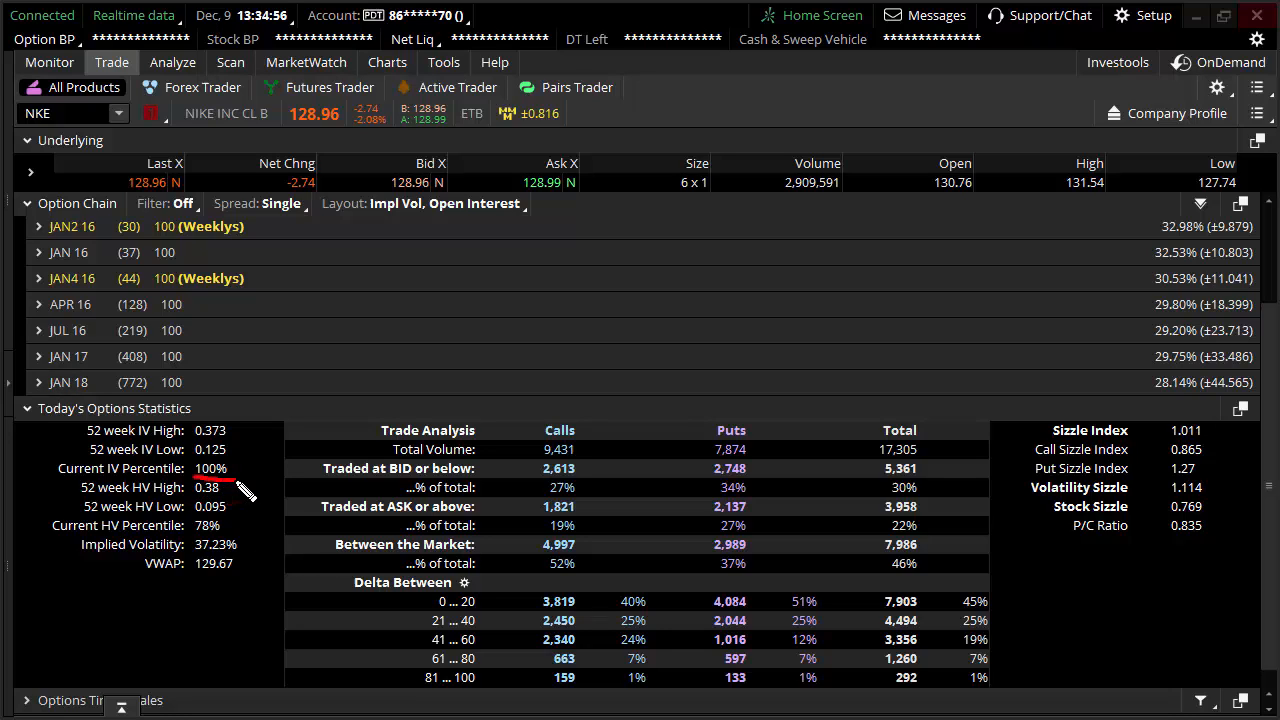
mouse_move(180, 486)
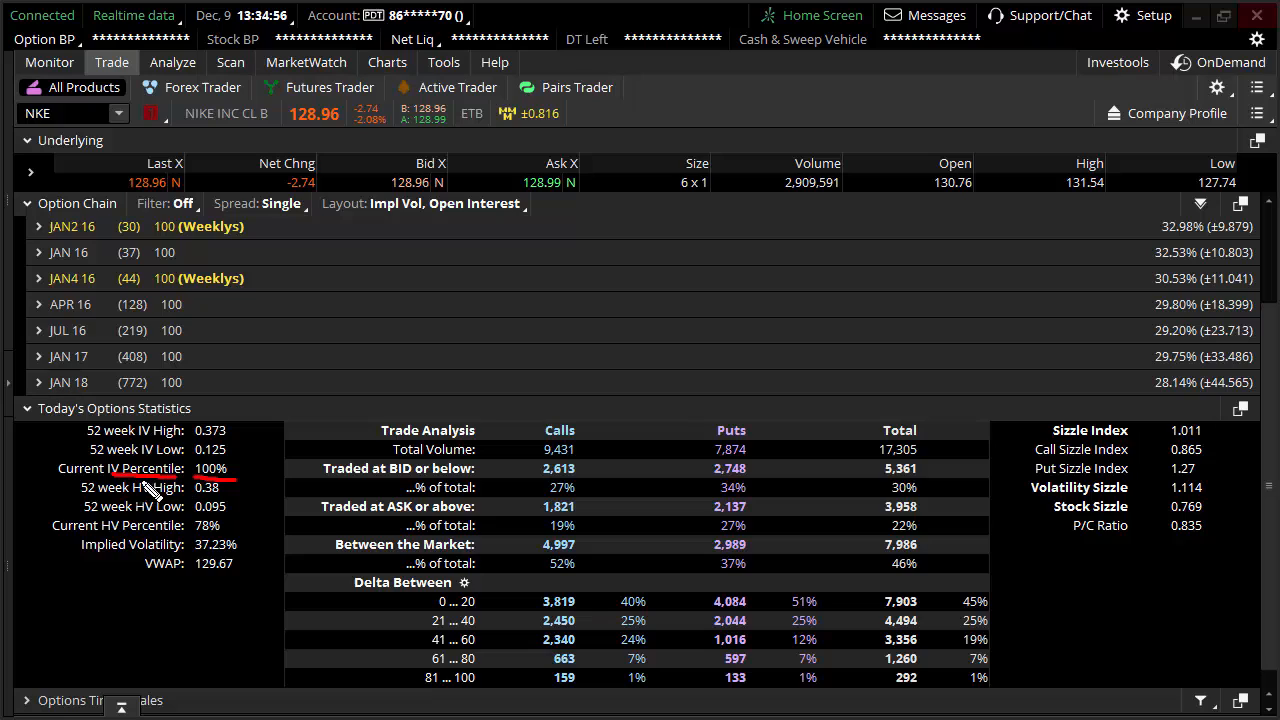
mouse_move(80, 458)
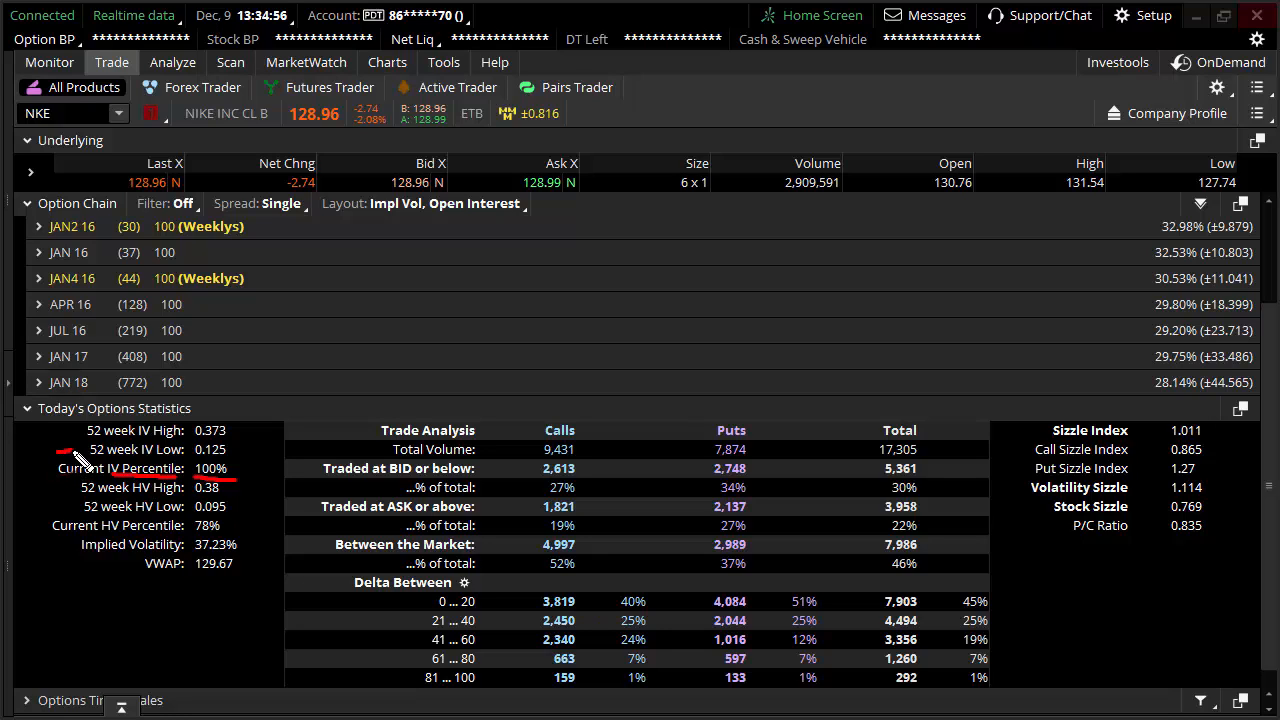
mouse_move(190, 464)
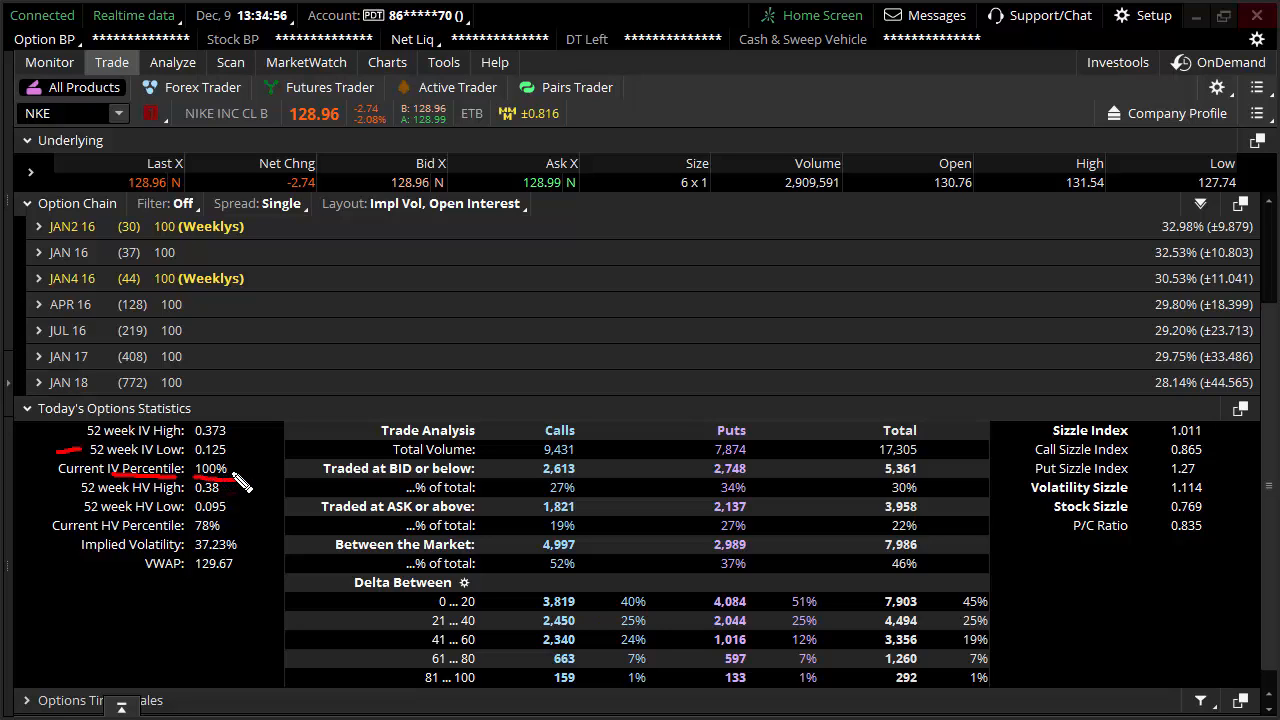
mouse_move(1156, 320)
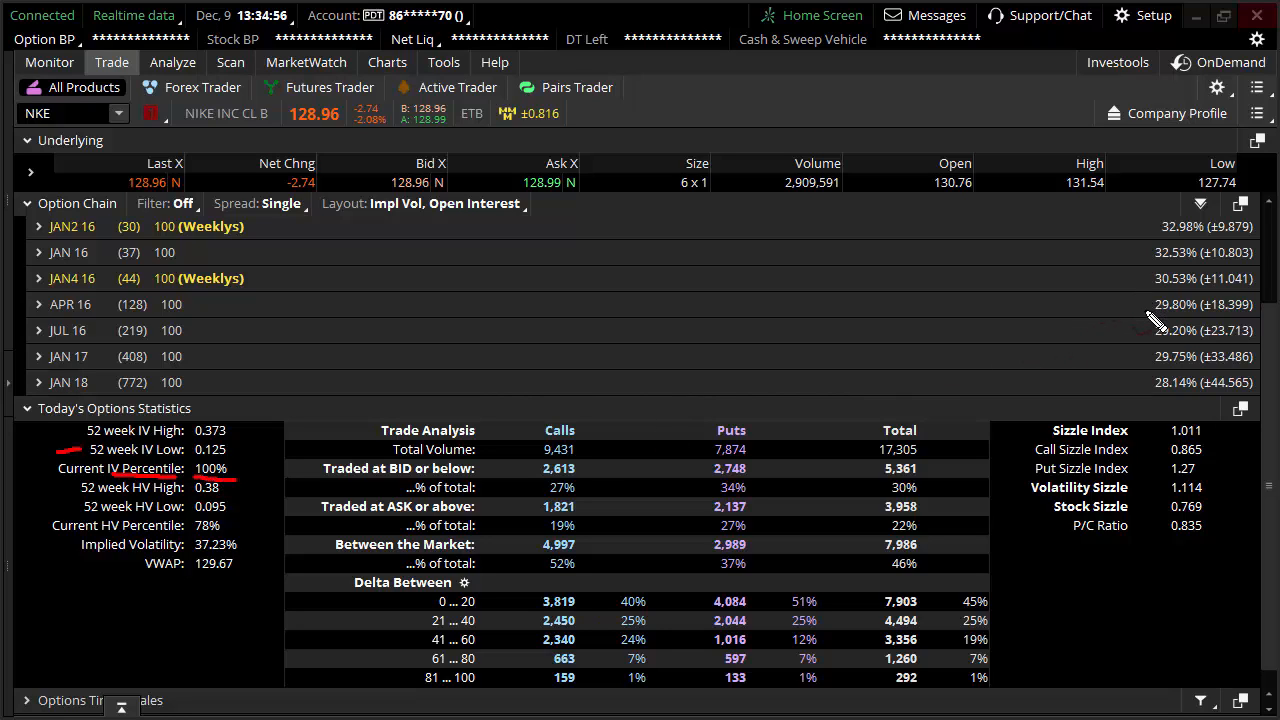
mouse_move(1180, 328)
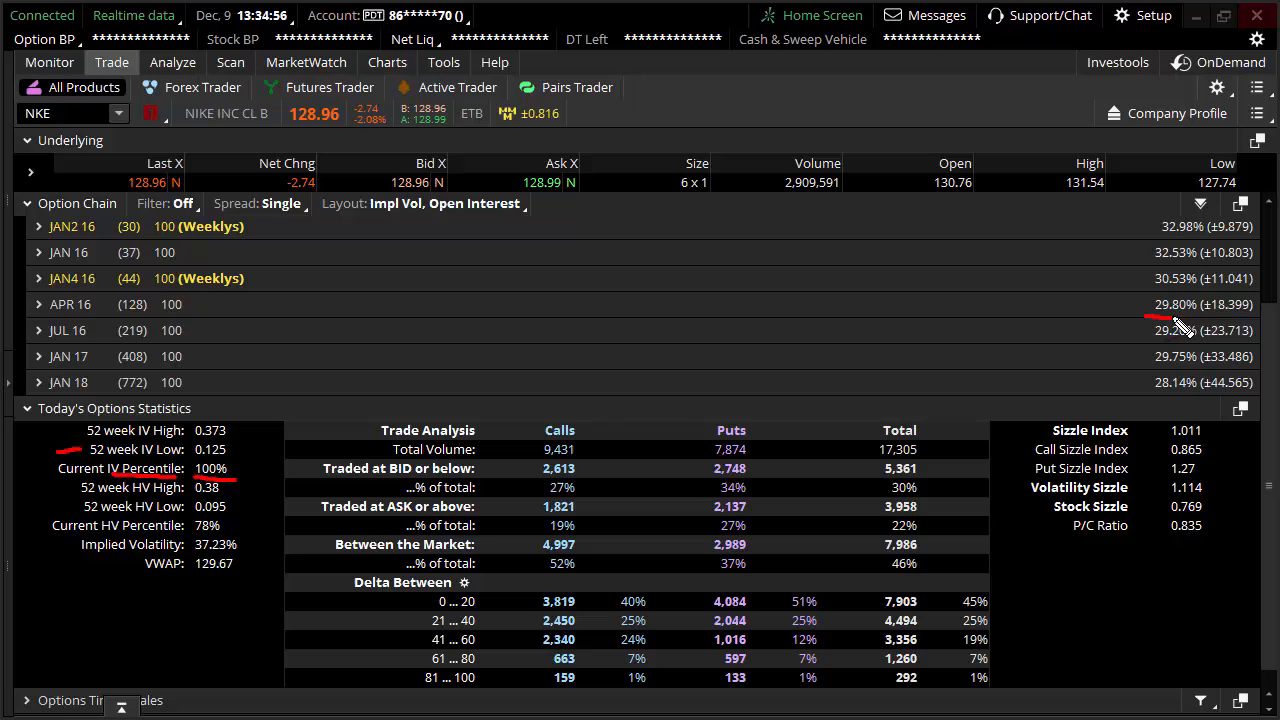
mouse_move(290, 488)
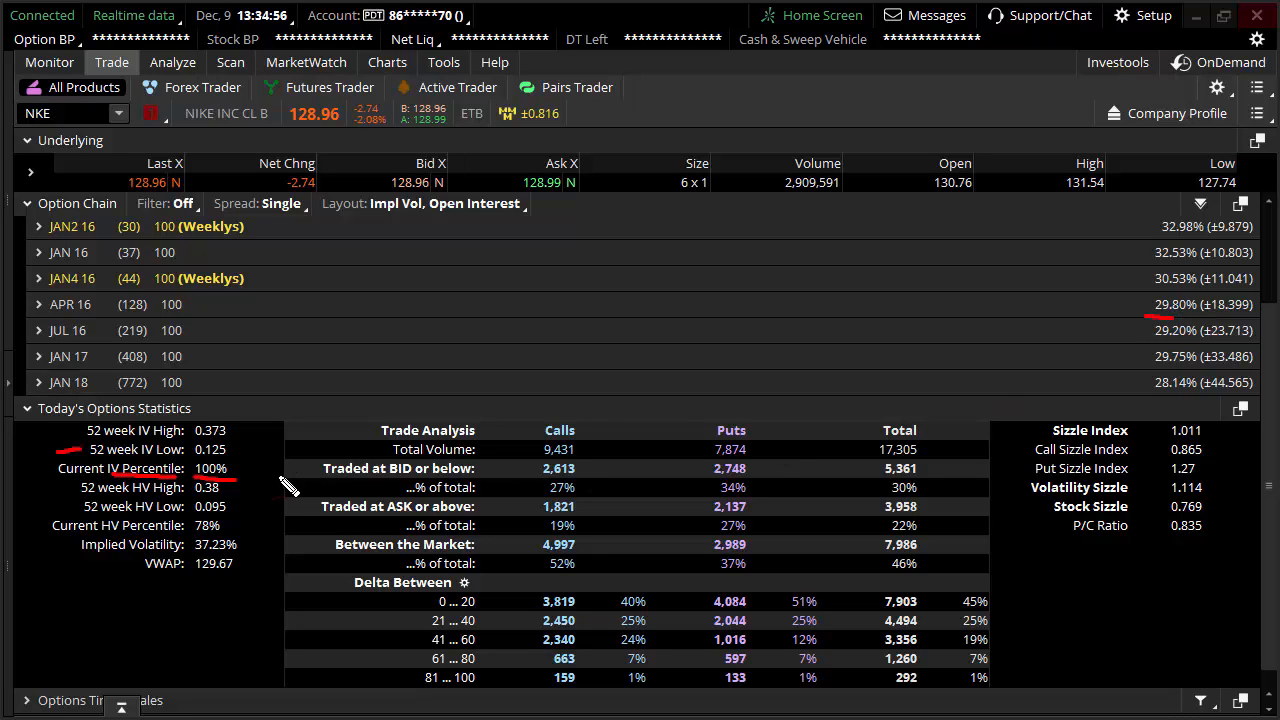
mouse_move(244, 476)
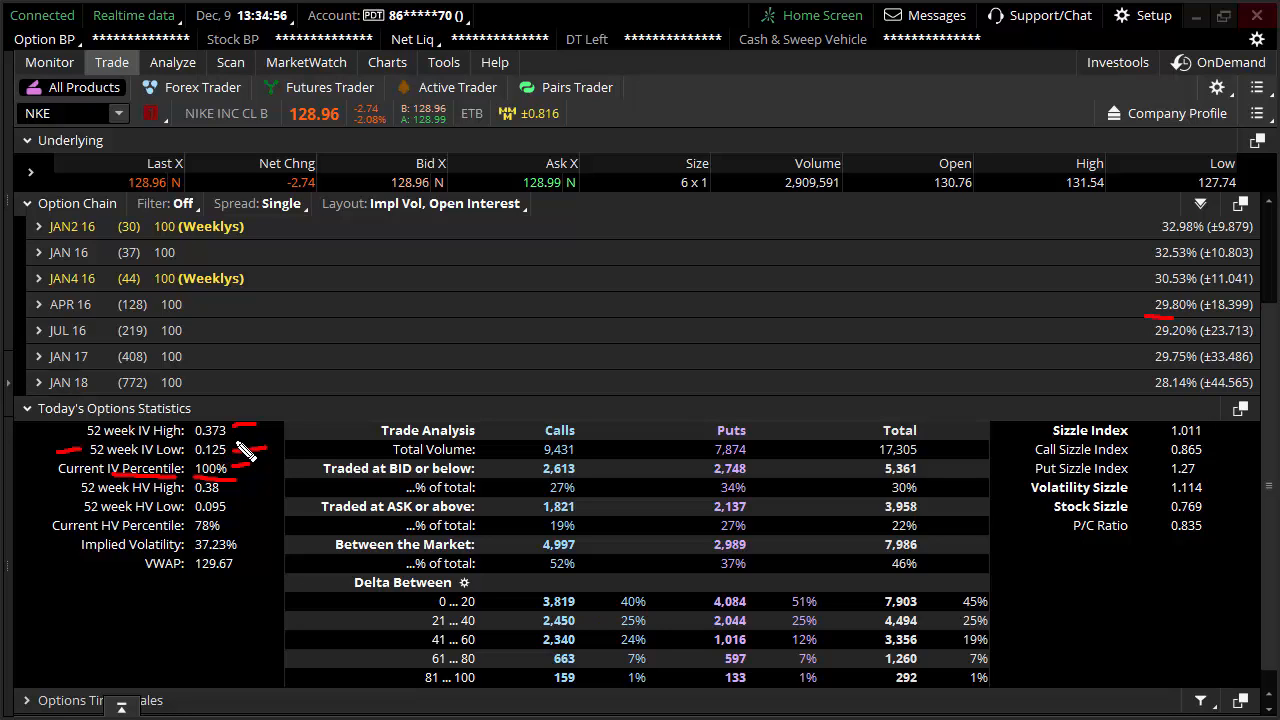
mouse_move(288, 390)
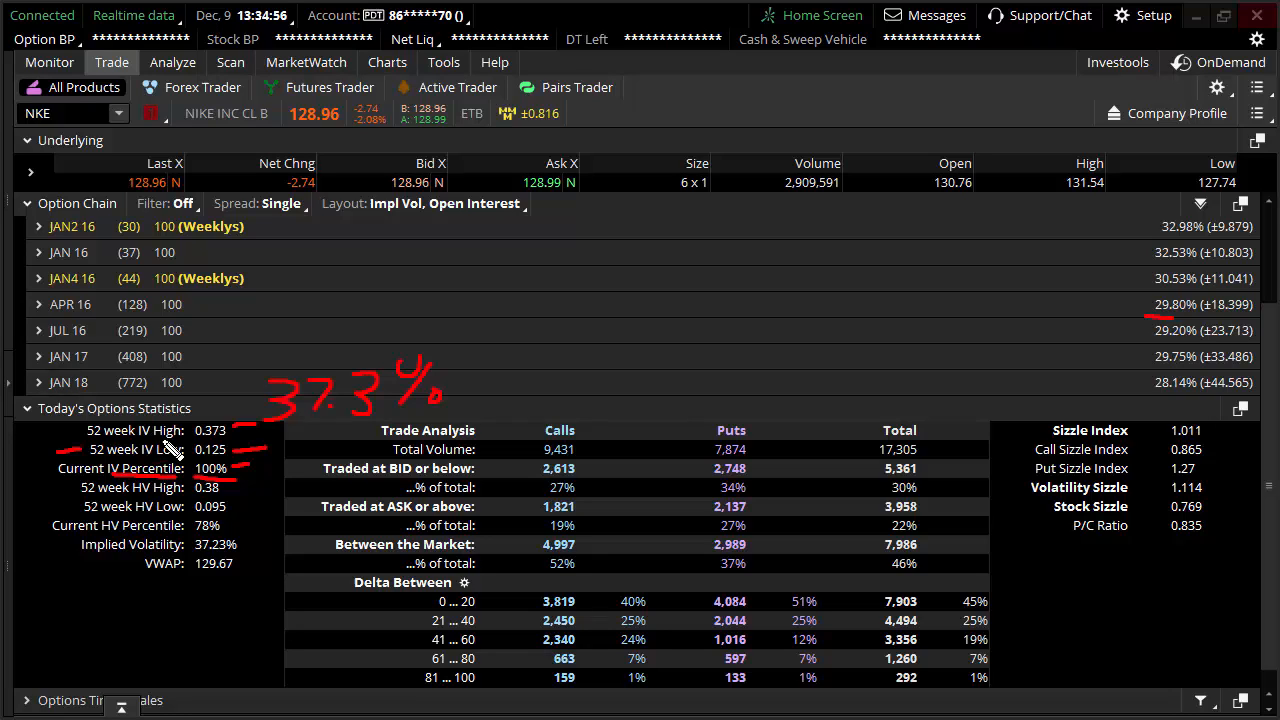
mouse_move(144, 184)
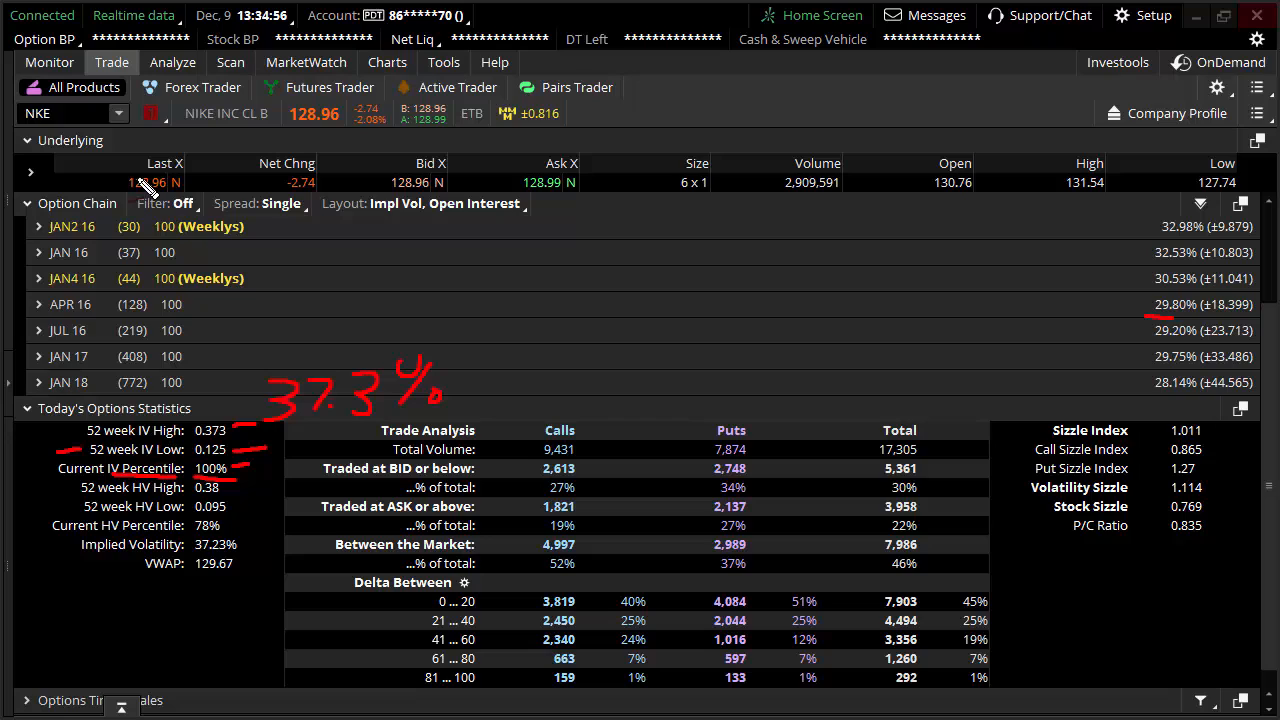
mouse_move(224, 464)
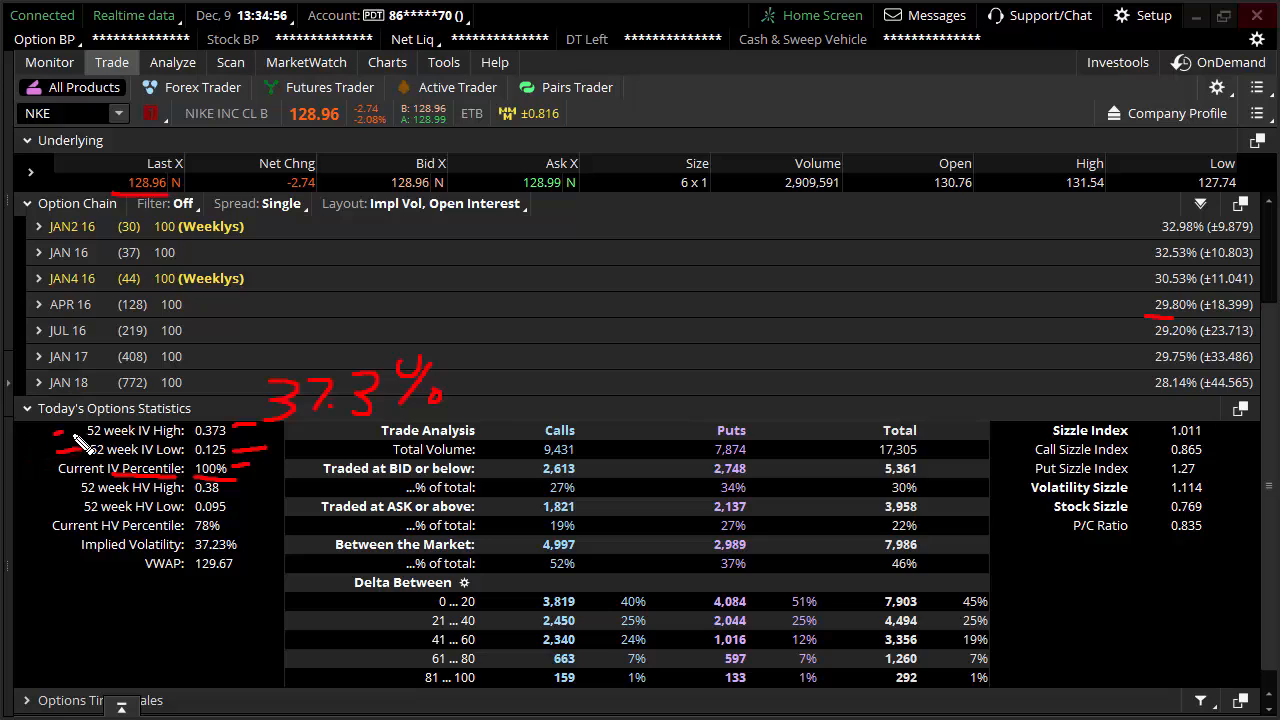
mouse_move(128, 460)
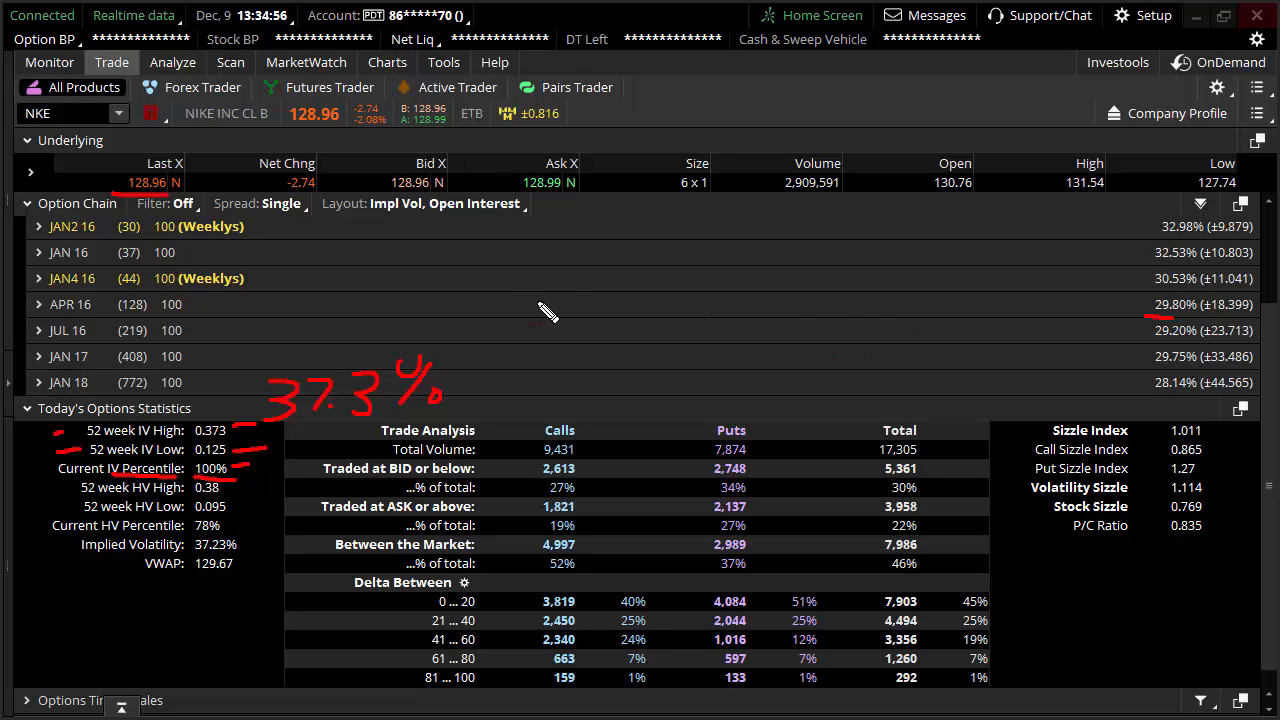
mouse_move(370, 424)
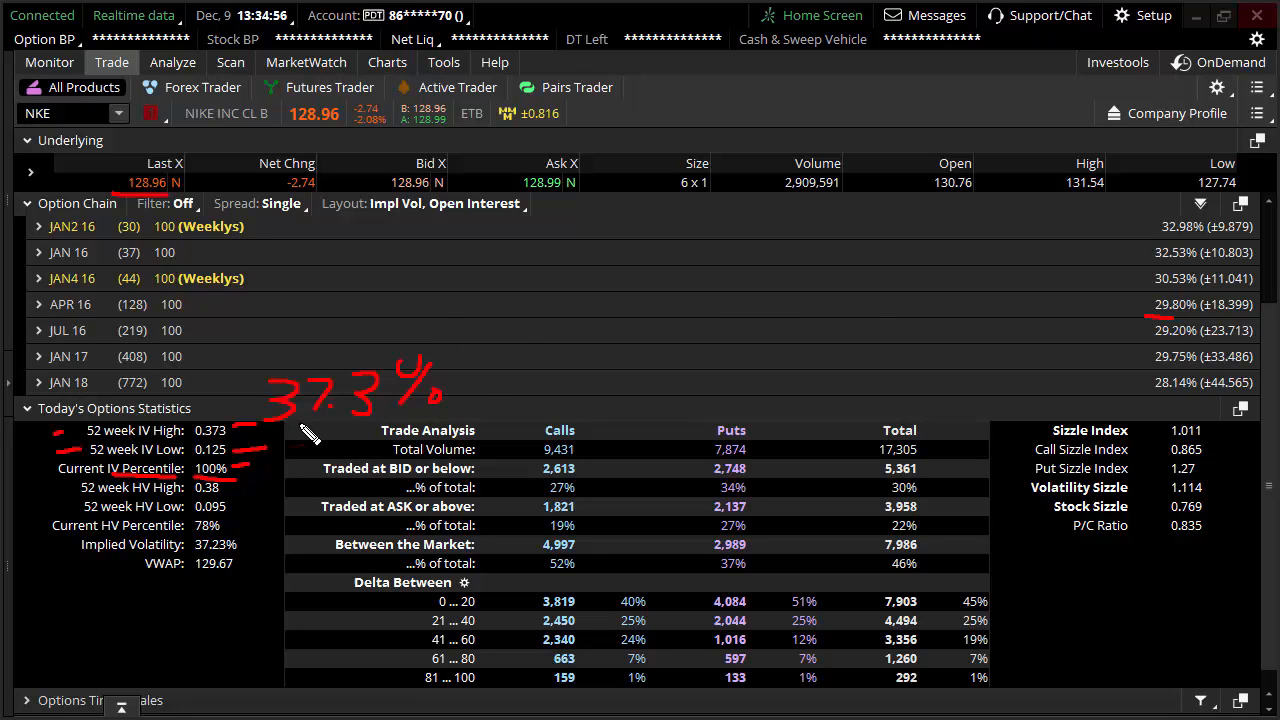
mouse_move(280, 576)
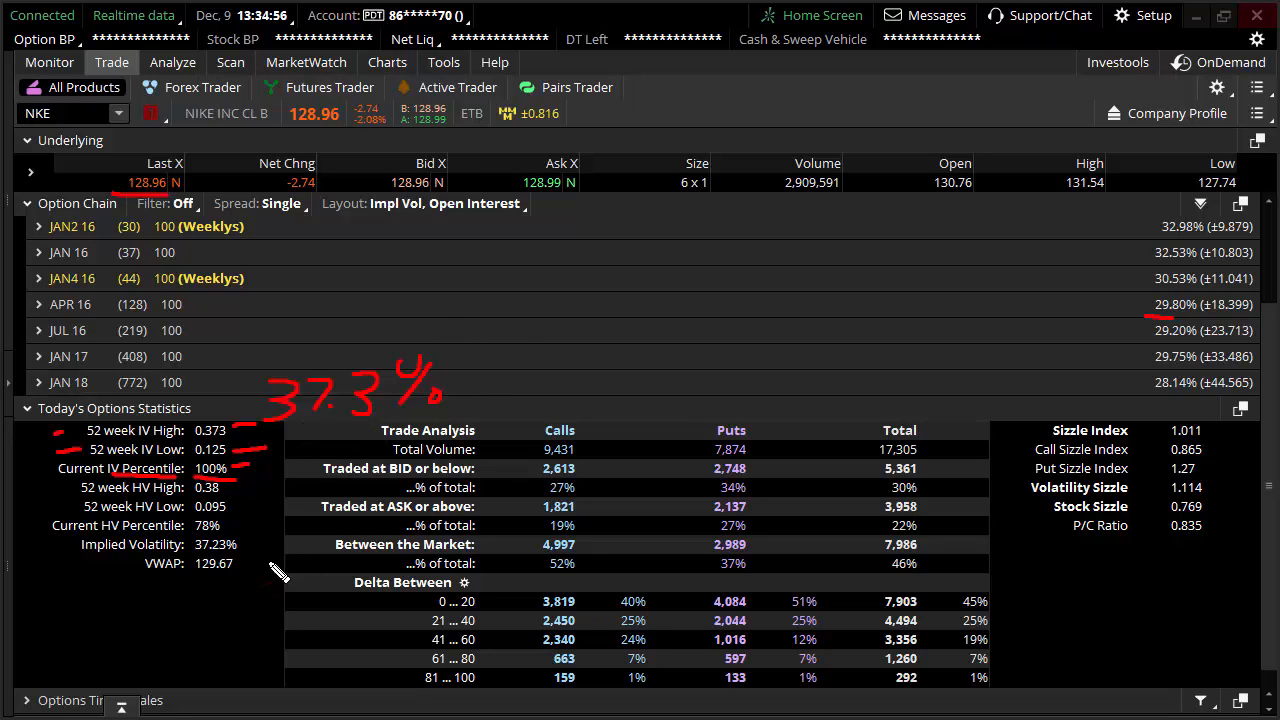
drag(270, 600, 310, 660)
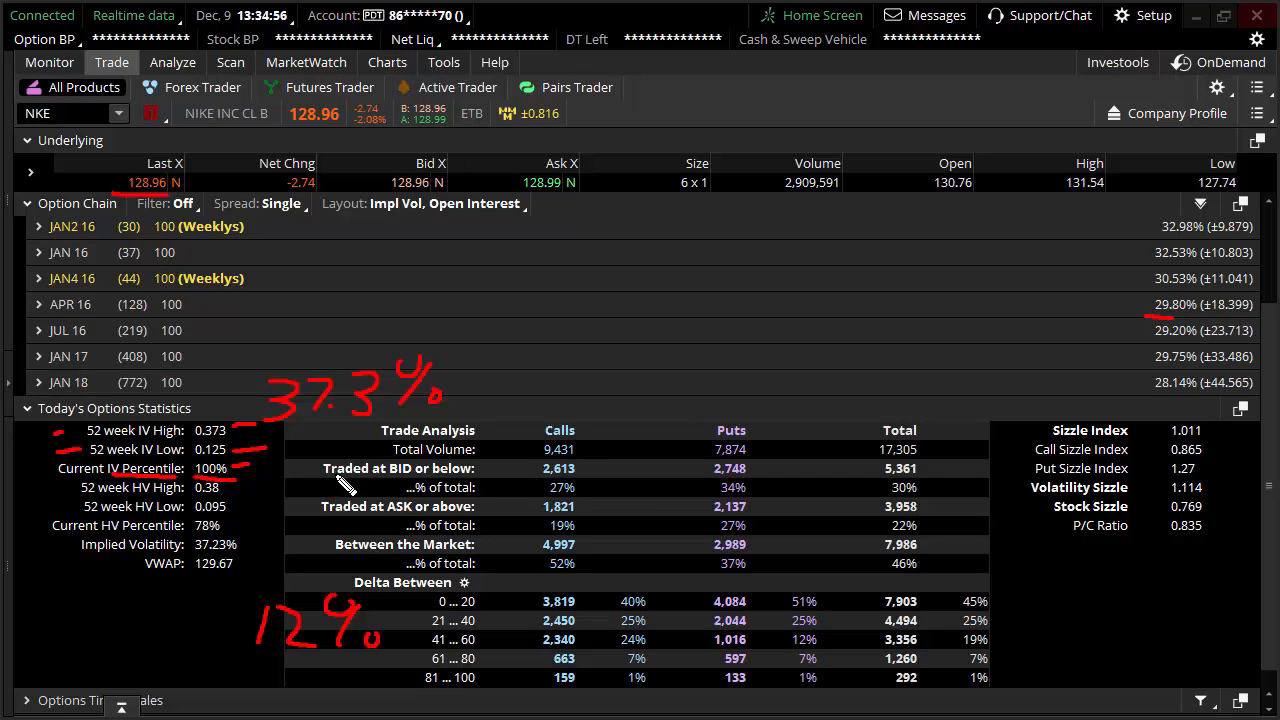
mouse_move(460, 418)
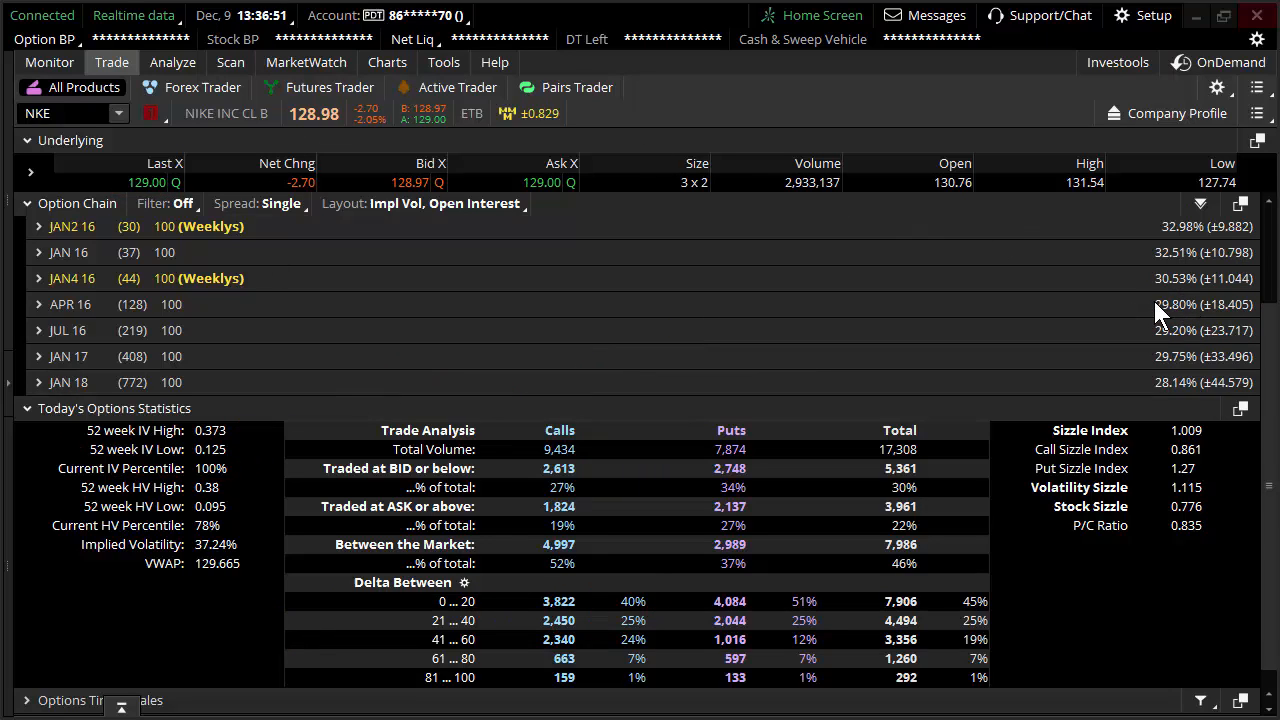
mouse_move(404, 292)
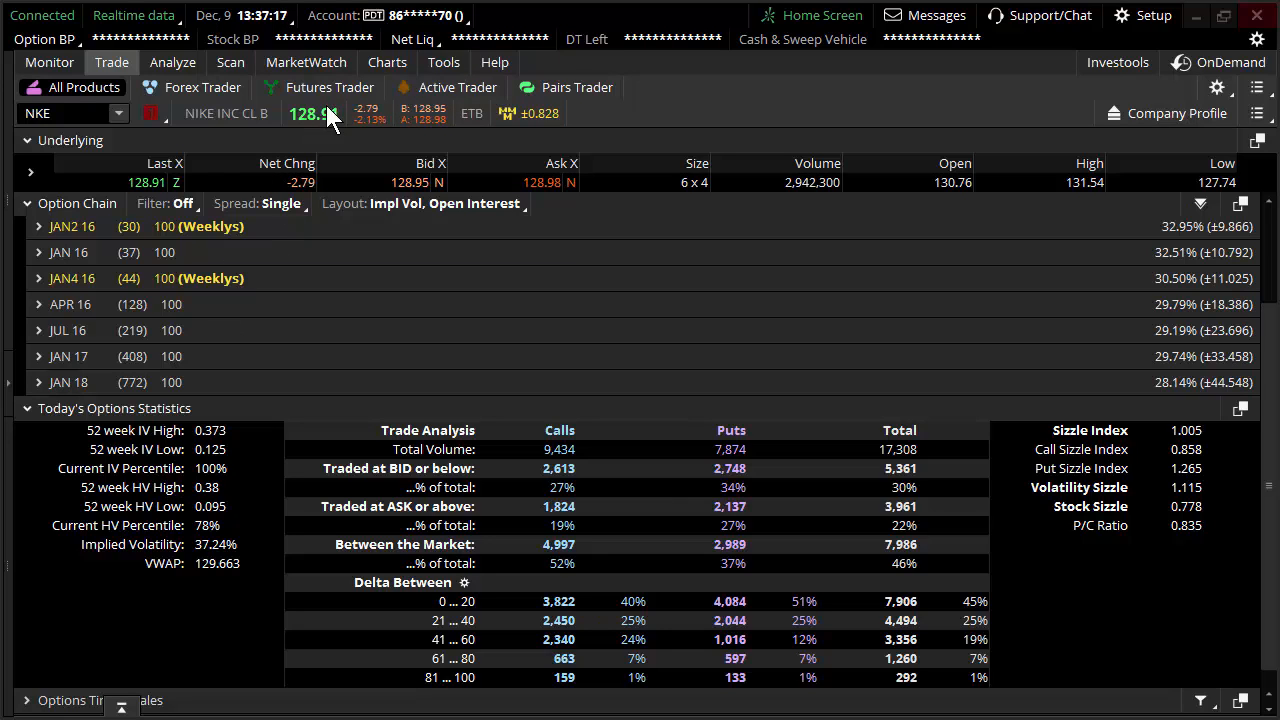
click(388, 62)
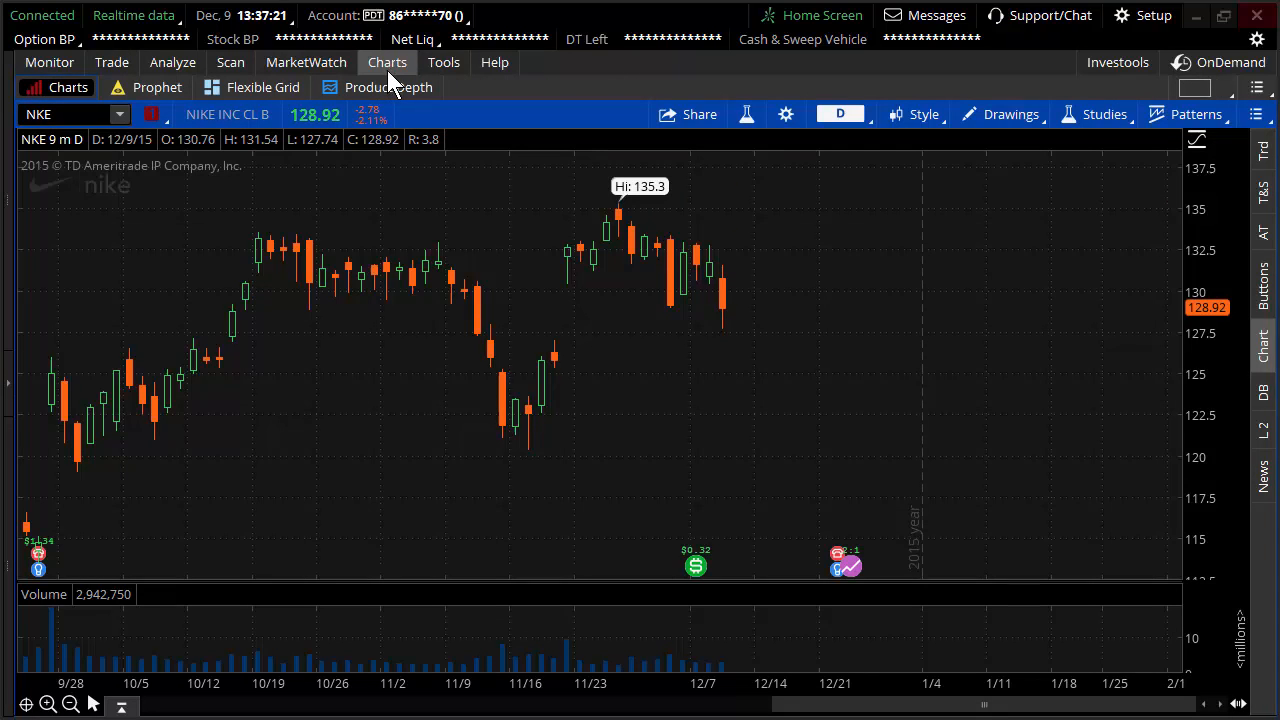
mouse_move(520, 400)
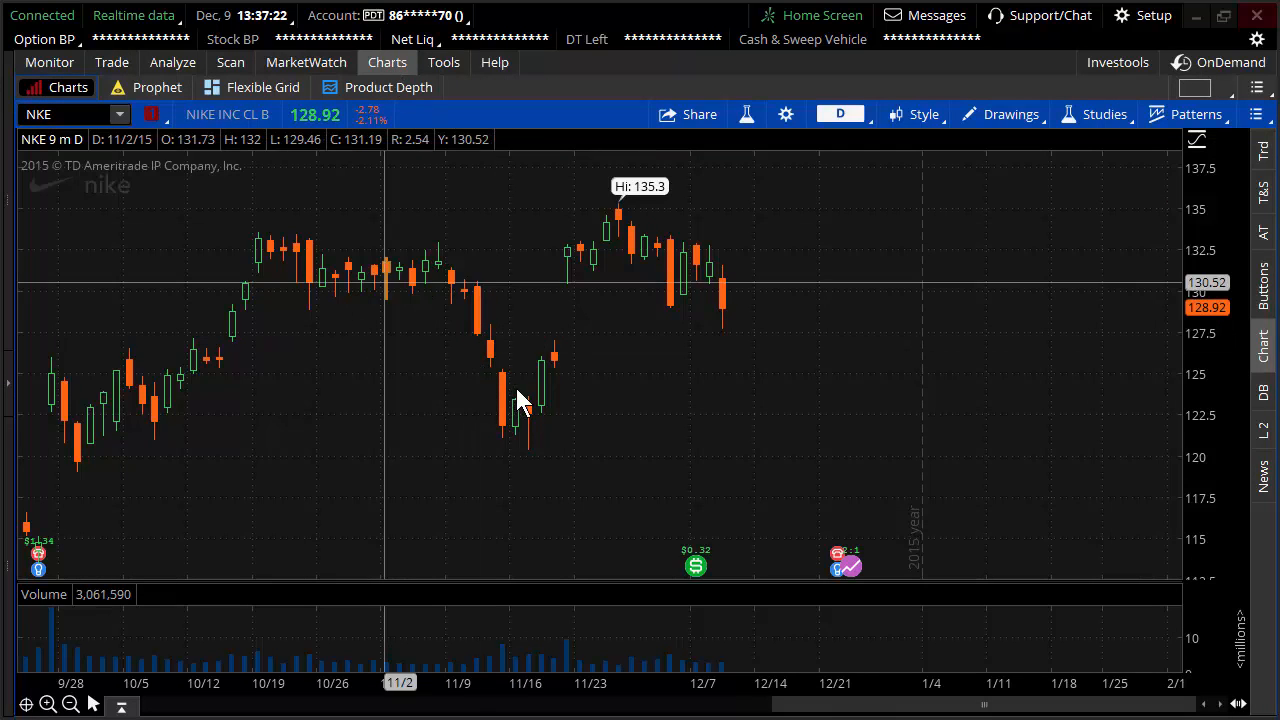
mouse_move(724, 396)
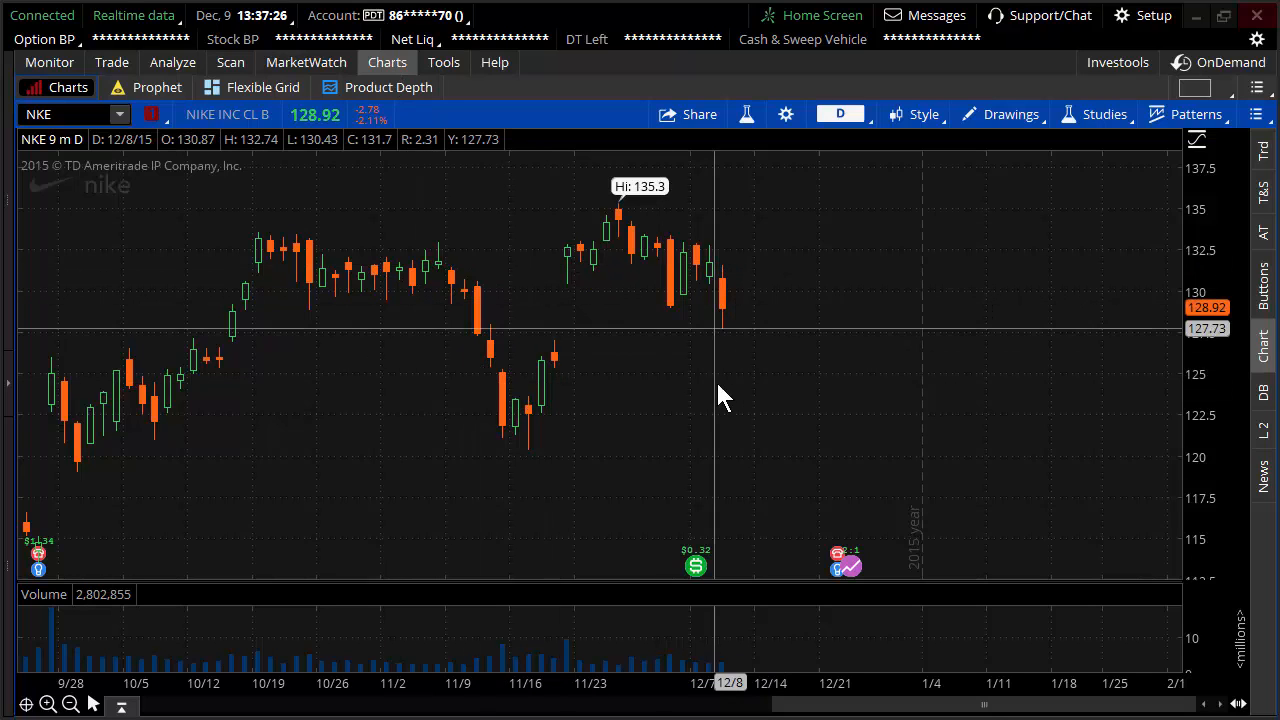
mouse_move(744, 552)
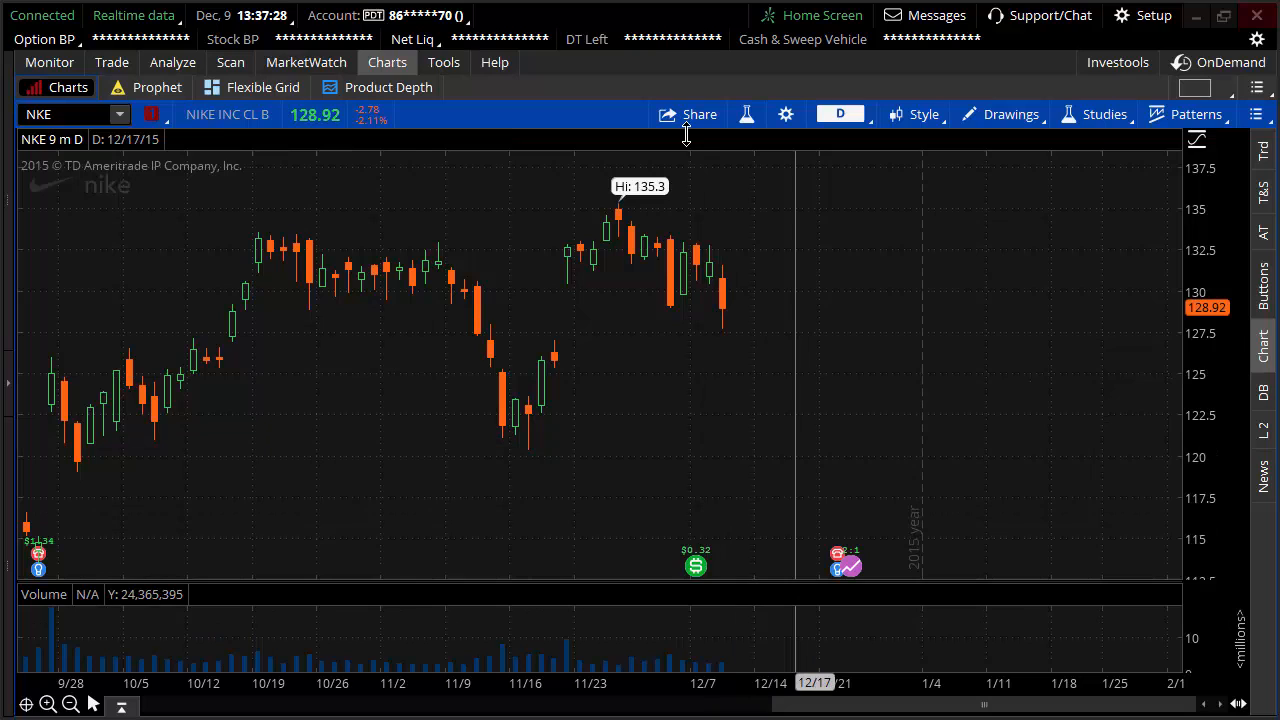
click(1104, 114)
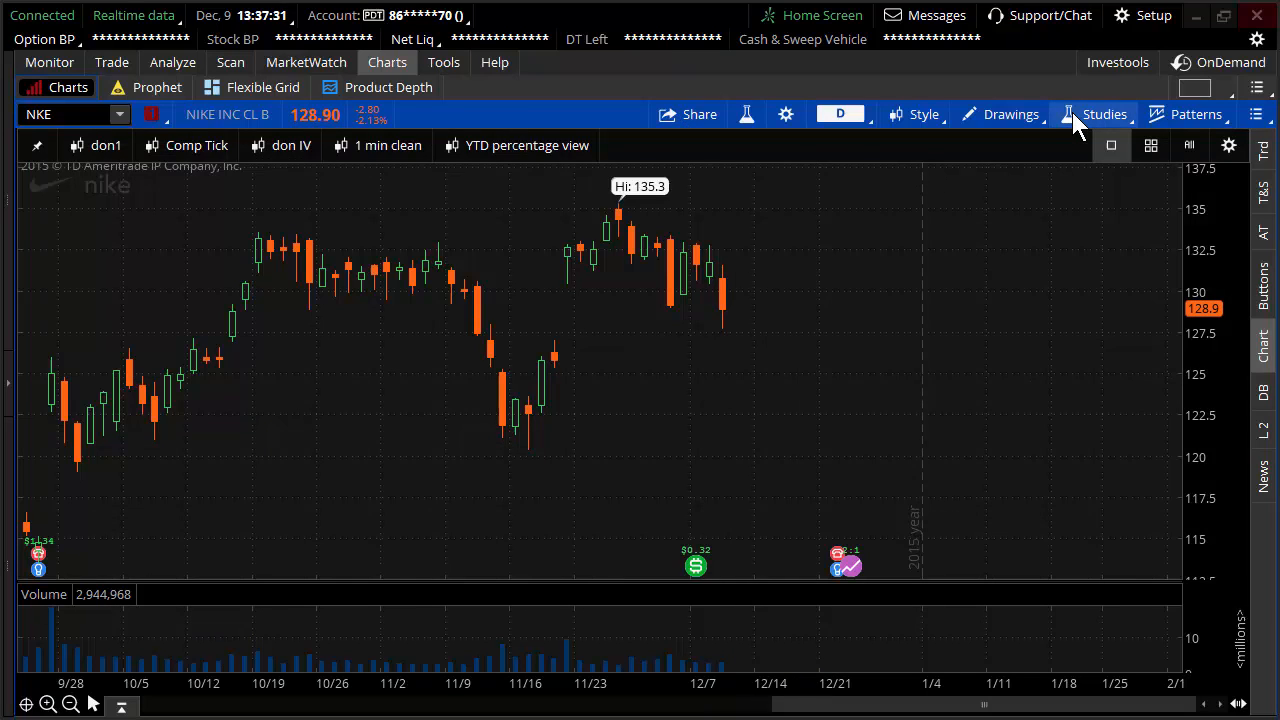
Add the ImpVolatility study from Volatility Studies as a lower pane under NKE's chart.
click(1104, 114)
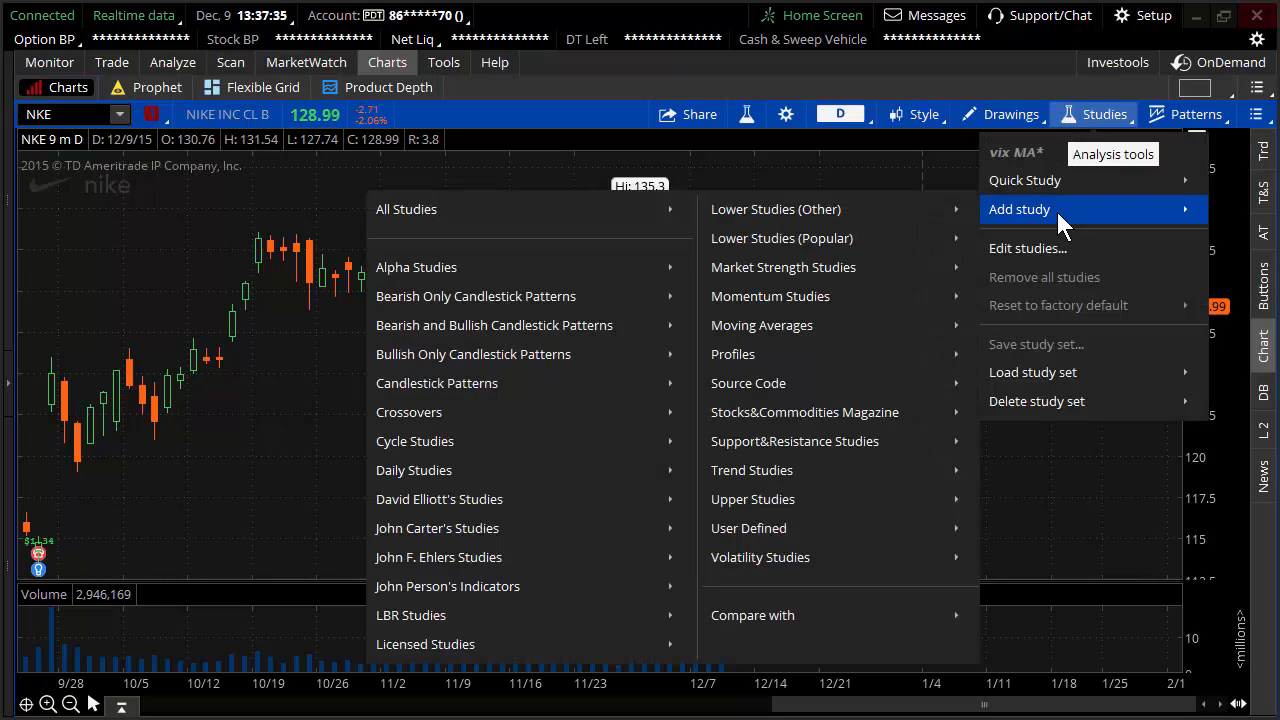
mouse_move(838, 528)
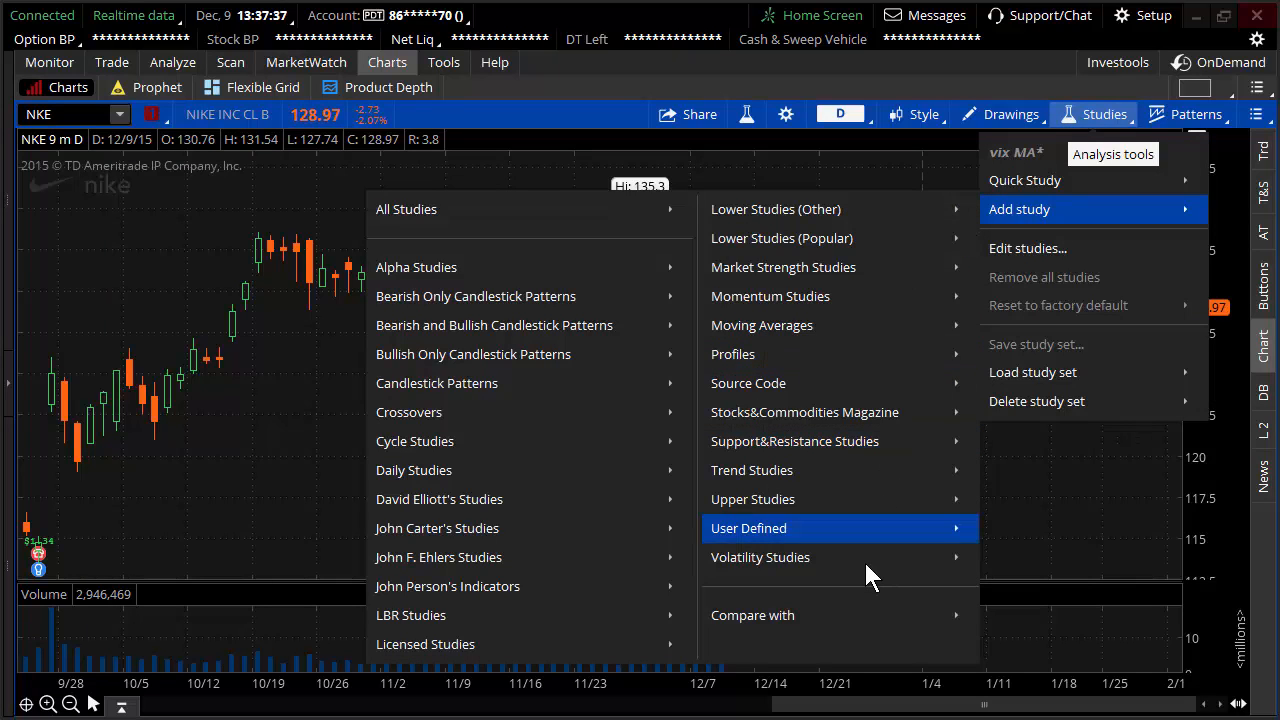
mouse_move(760, 556)
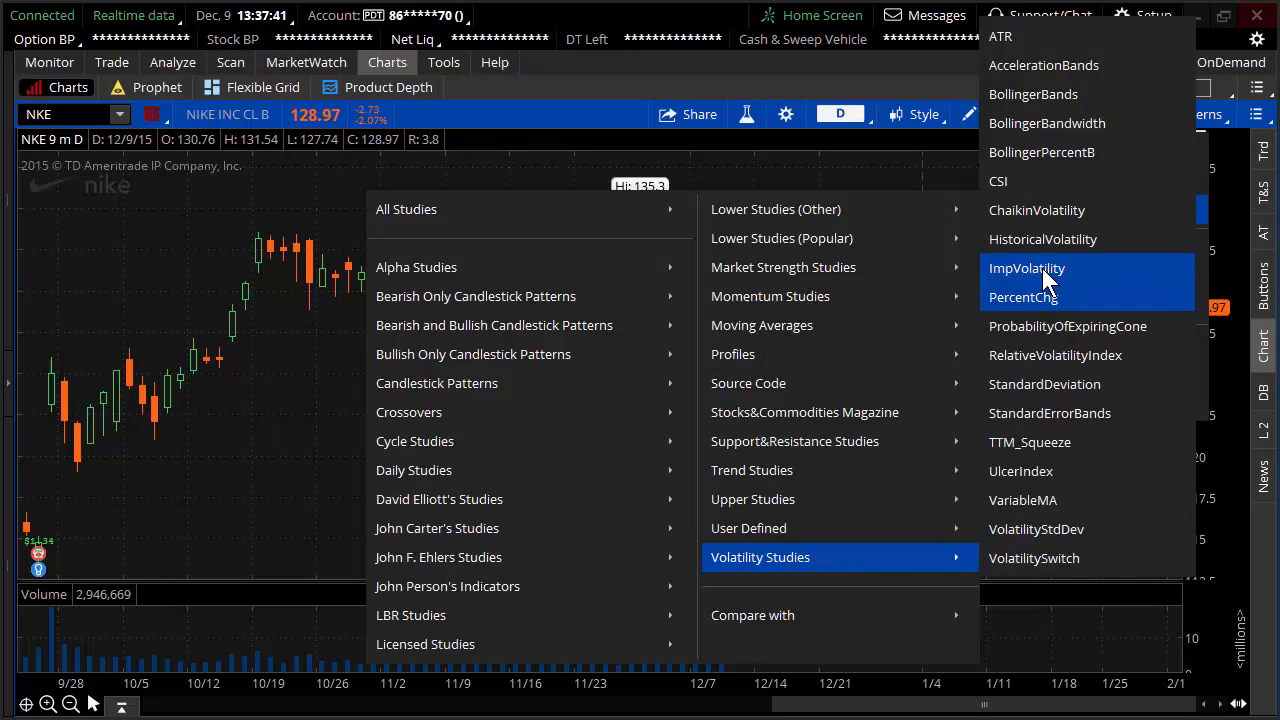
click(1028, 268)
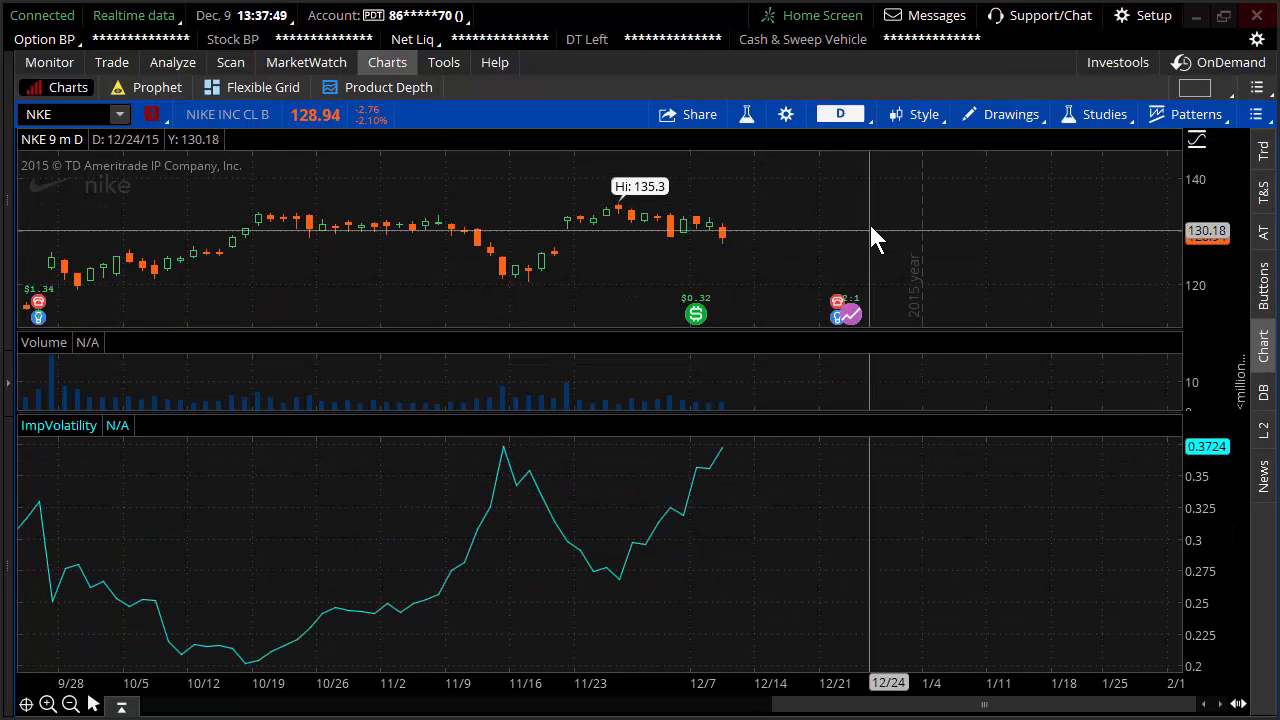
Autozoom the NKE chart and set it to a 1 year daily time frame.
right_click(876, 240)
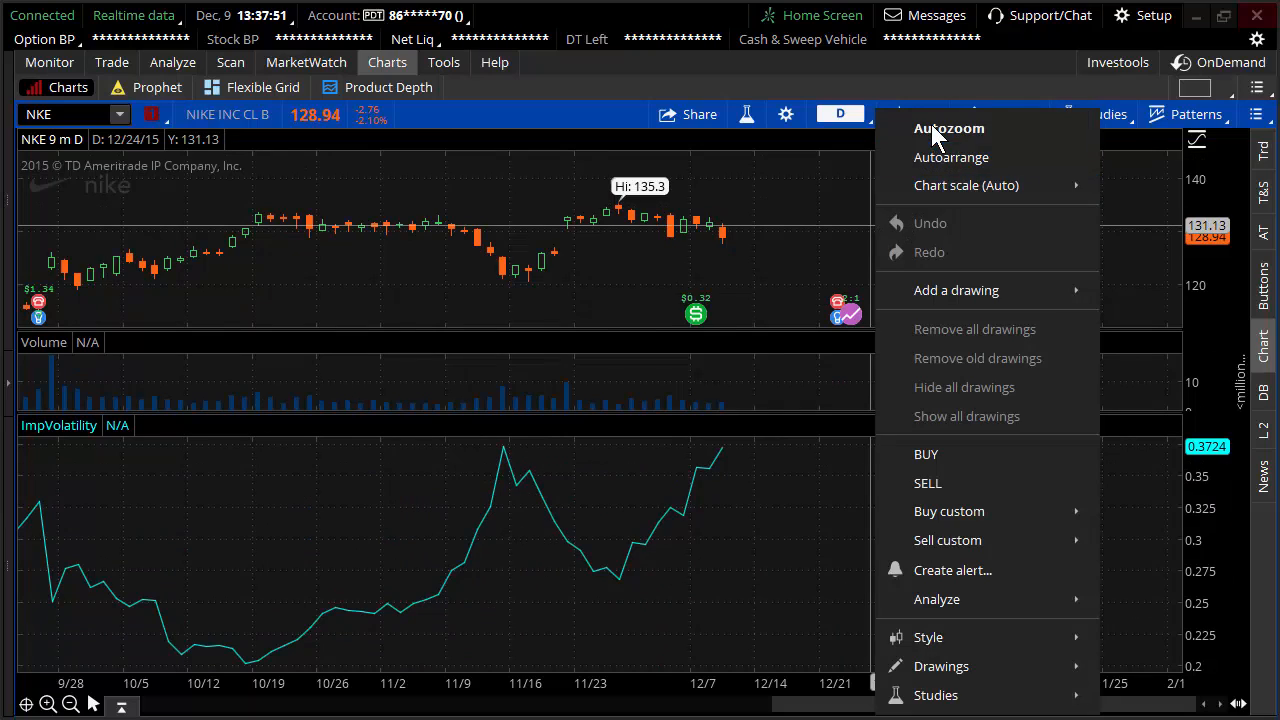
click(948, 128)
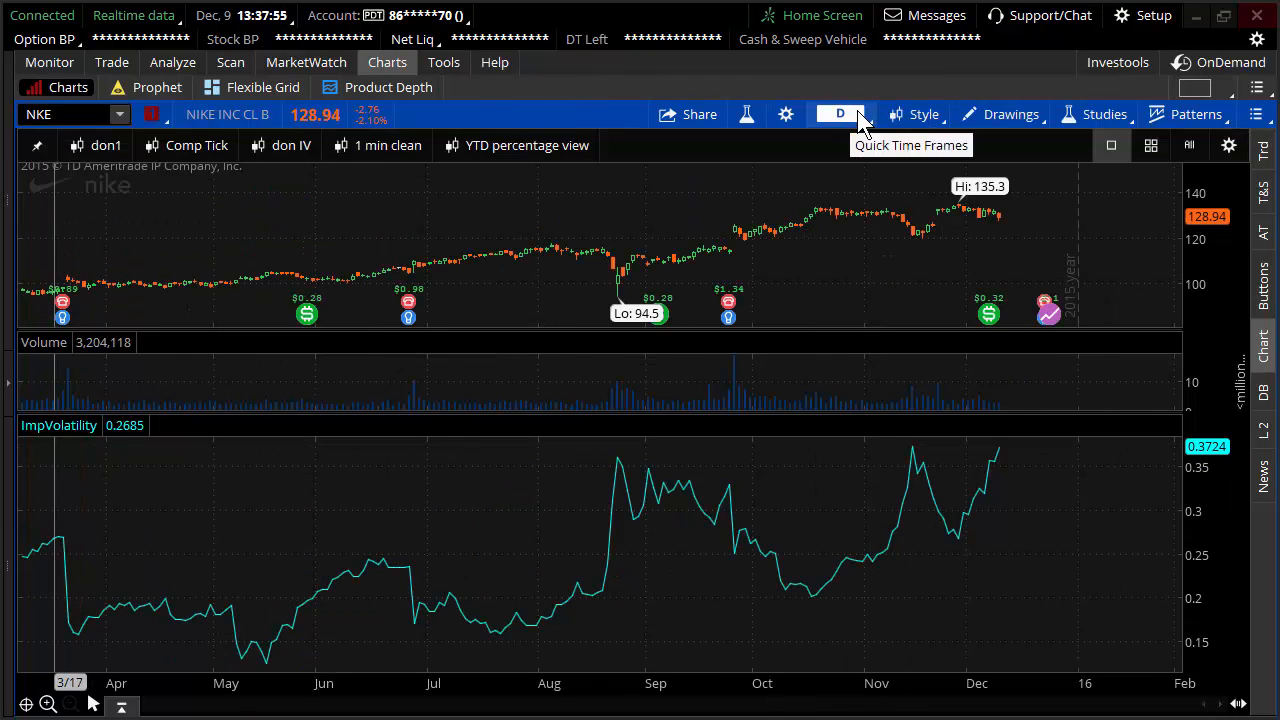
click(858, 114)
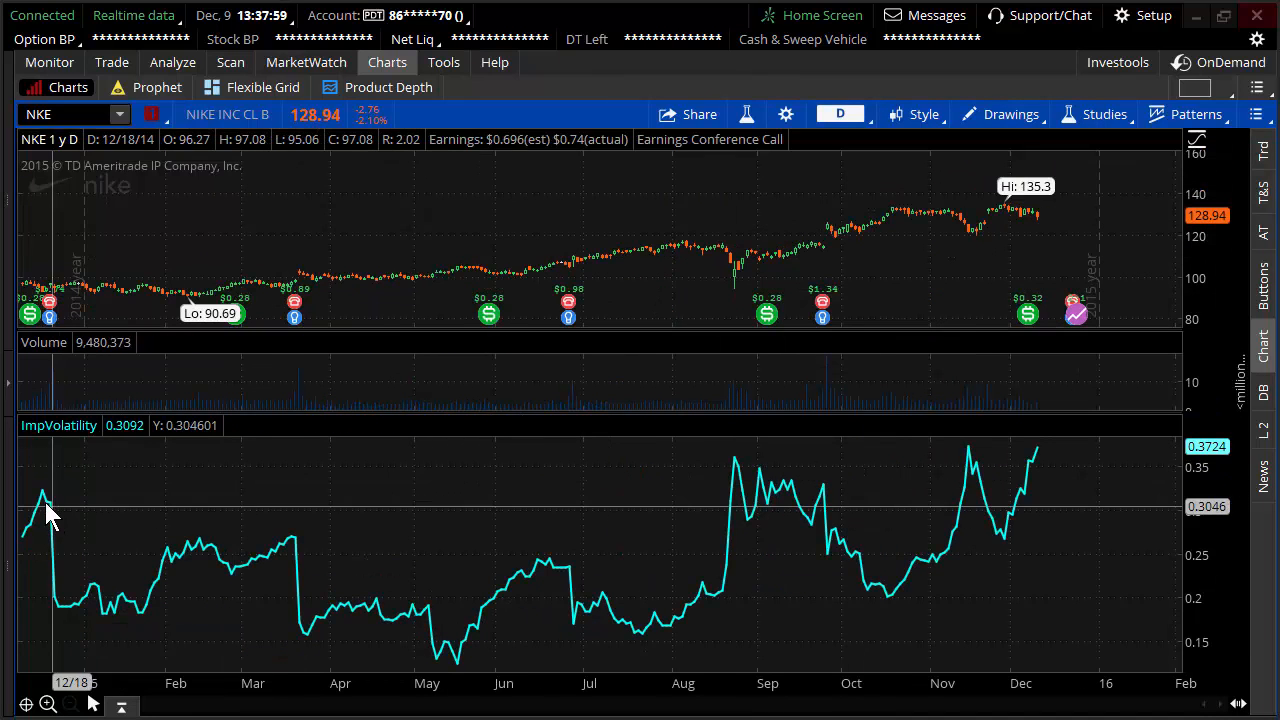
mouse_move(316, 630)
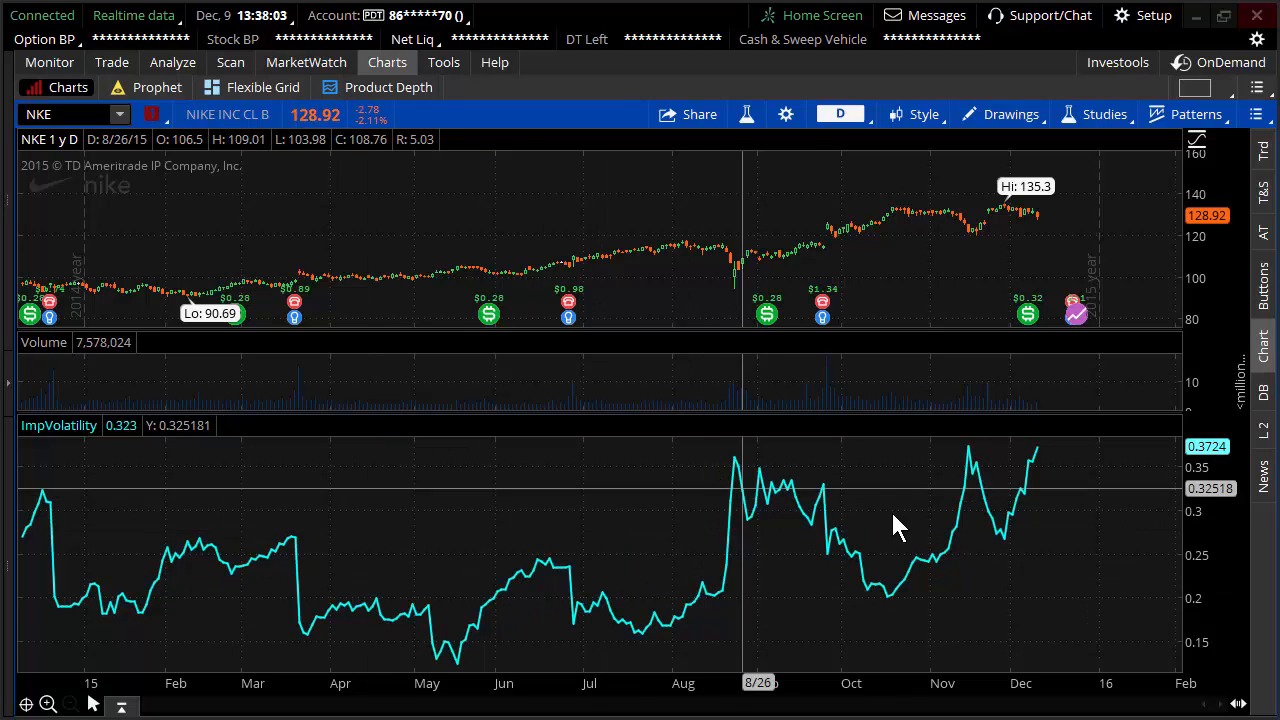
mouse_move(1044, 460)
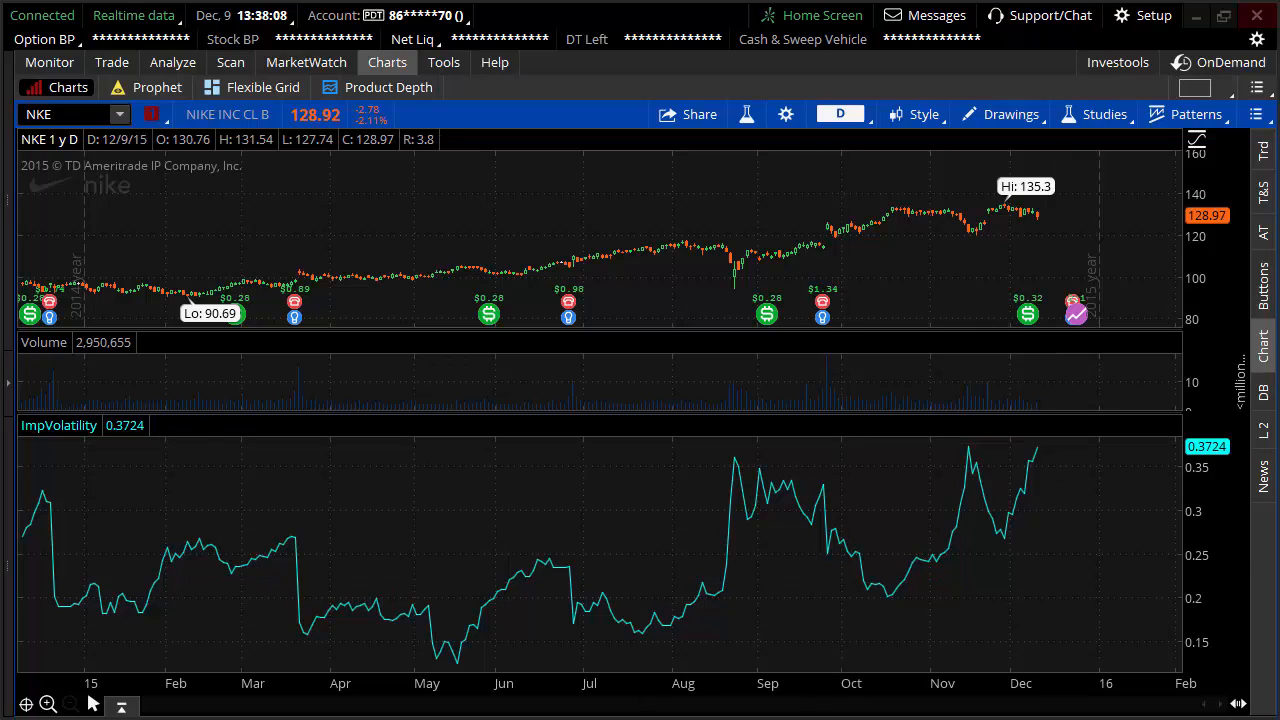
mouse_move(950, 584)
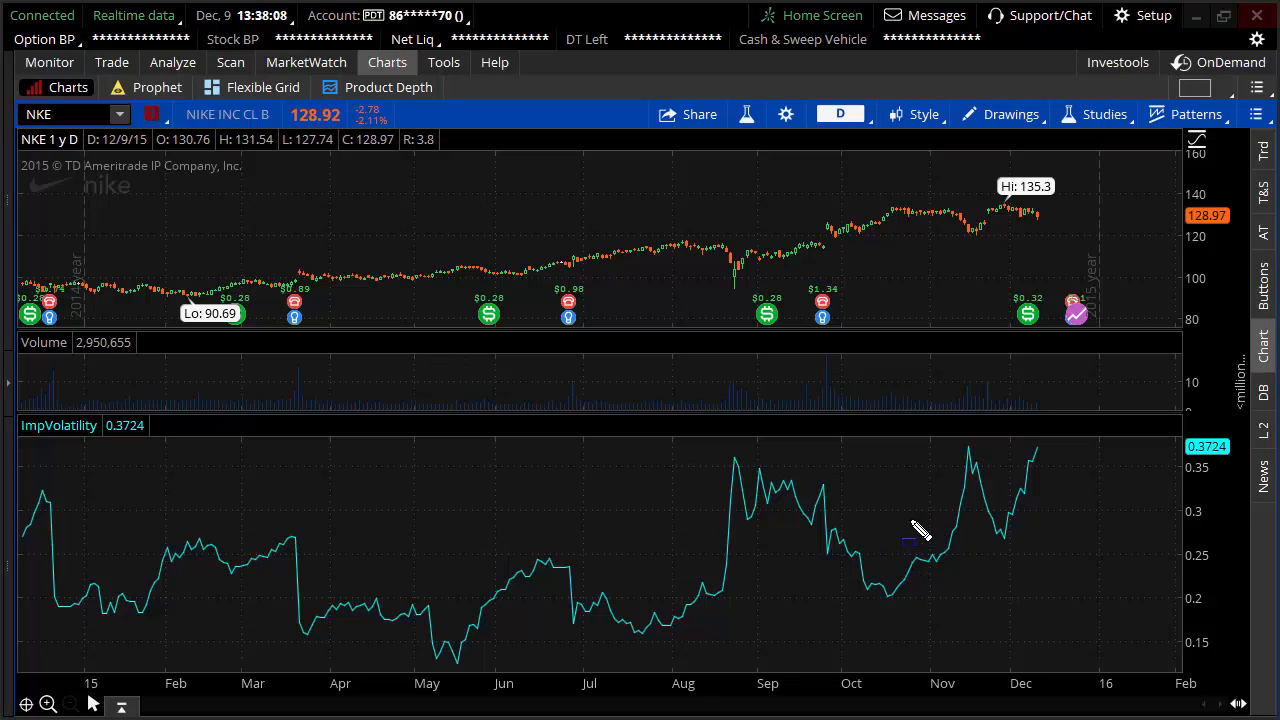
mouse_move(420, 616)
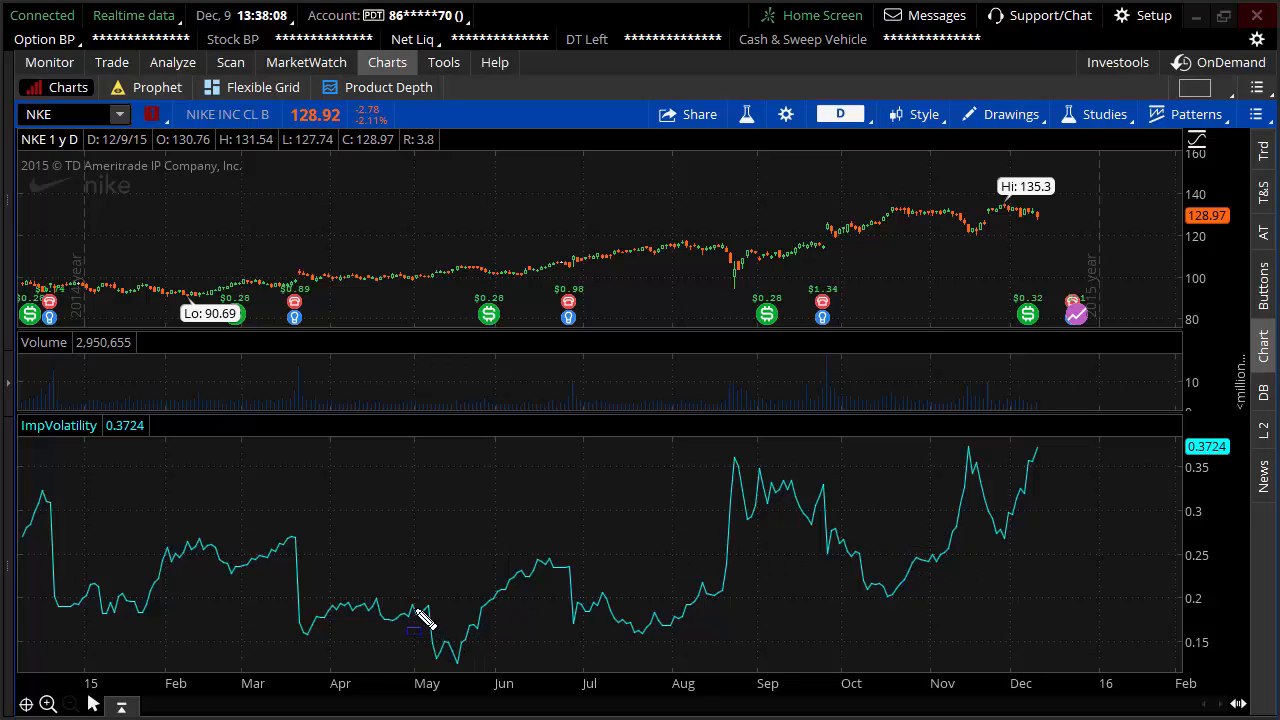
drag(410, 604, 490, 680)
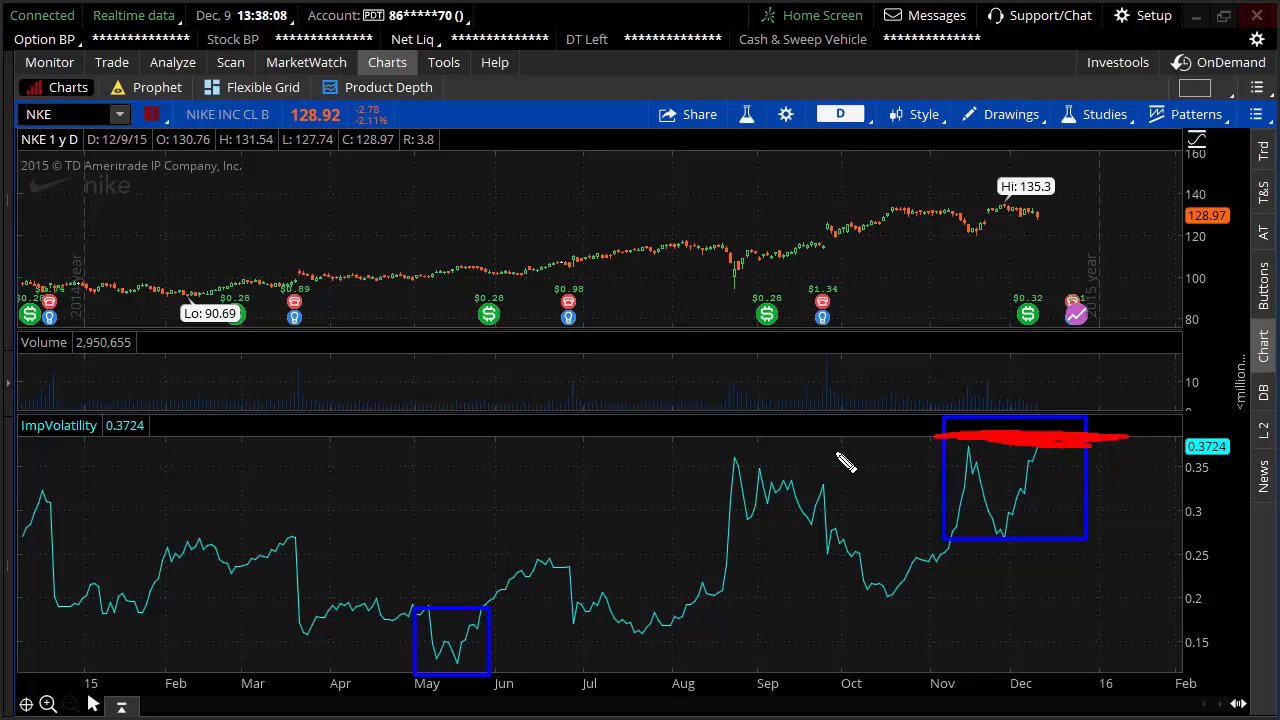
drag(860, 436, 910, 430)
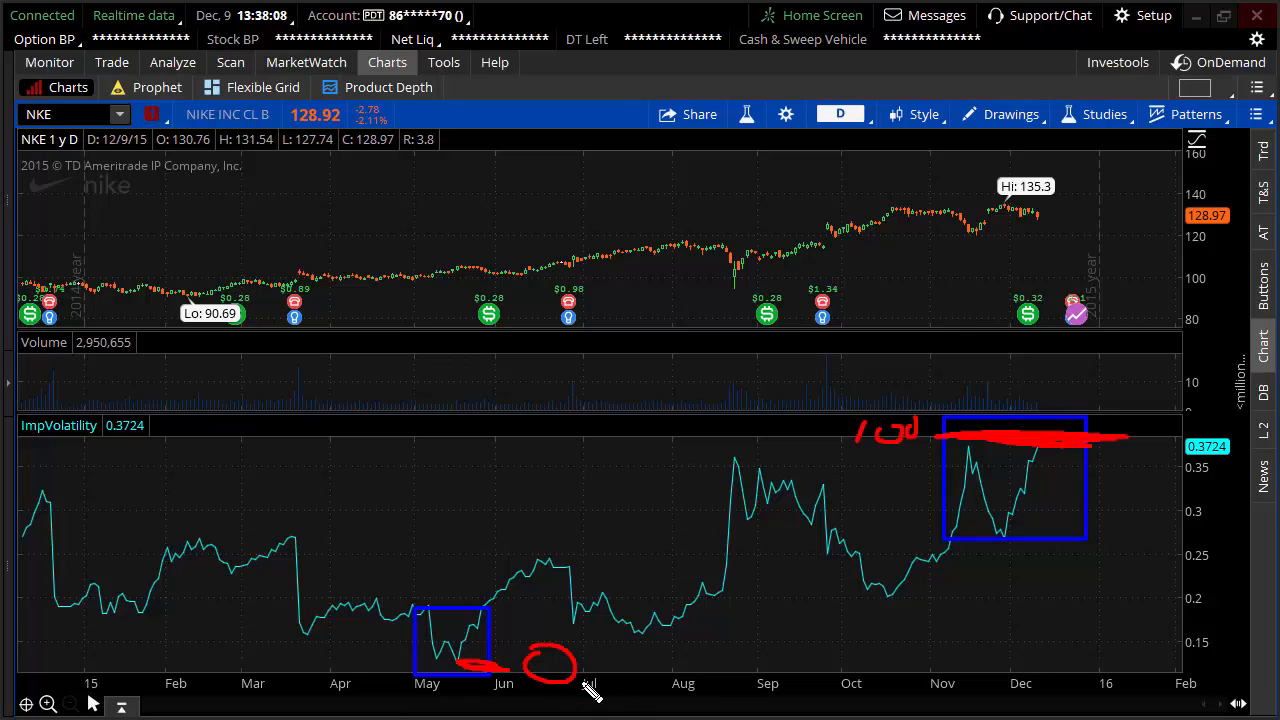
drag(580, 668, 610, 676)
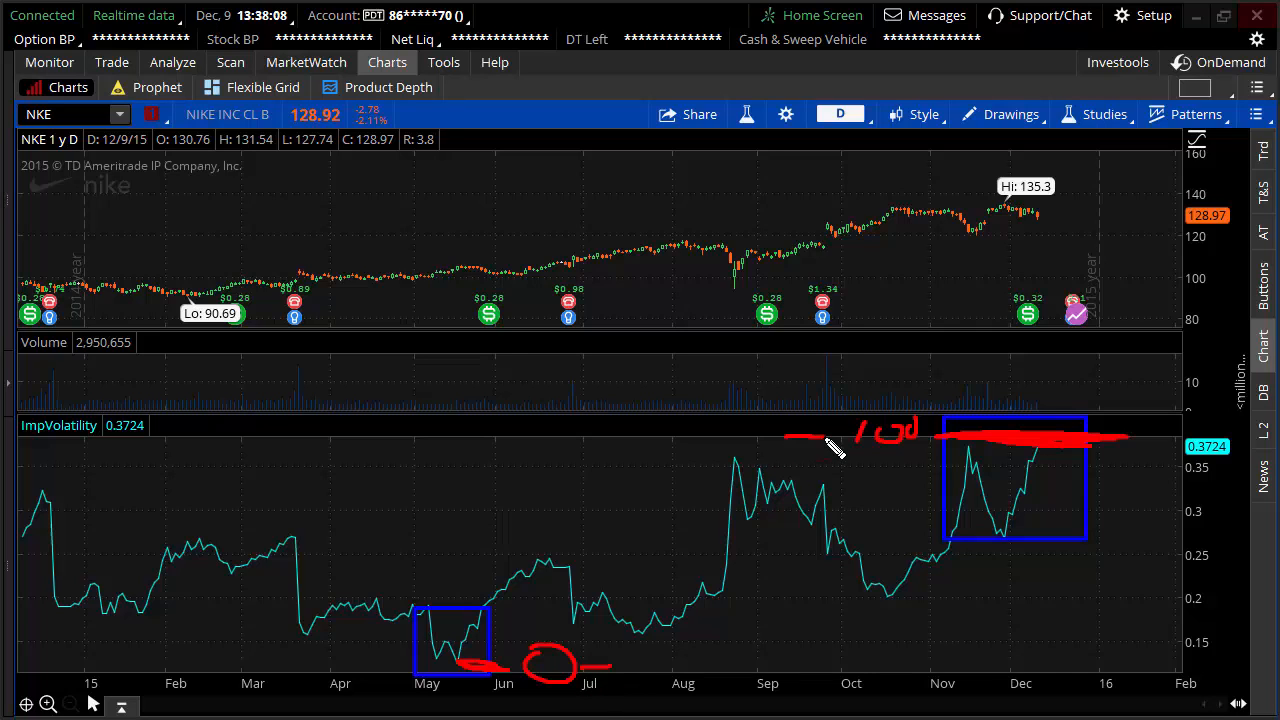
mouse_move(836, 444)
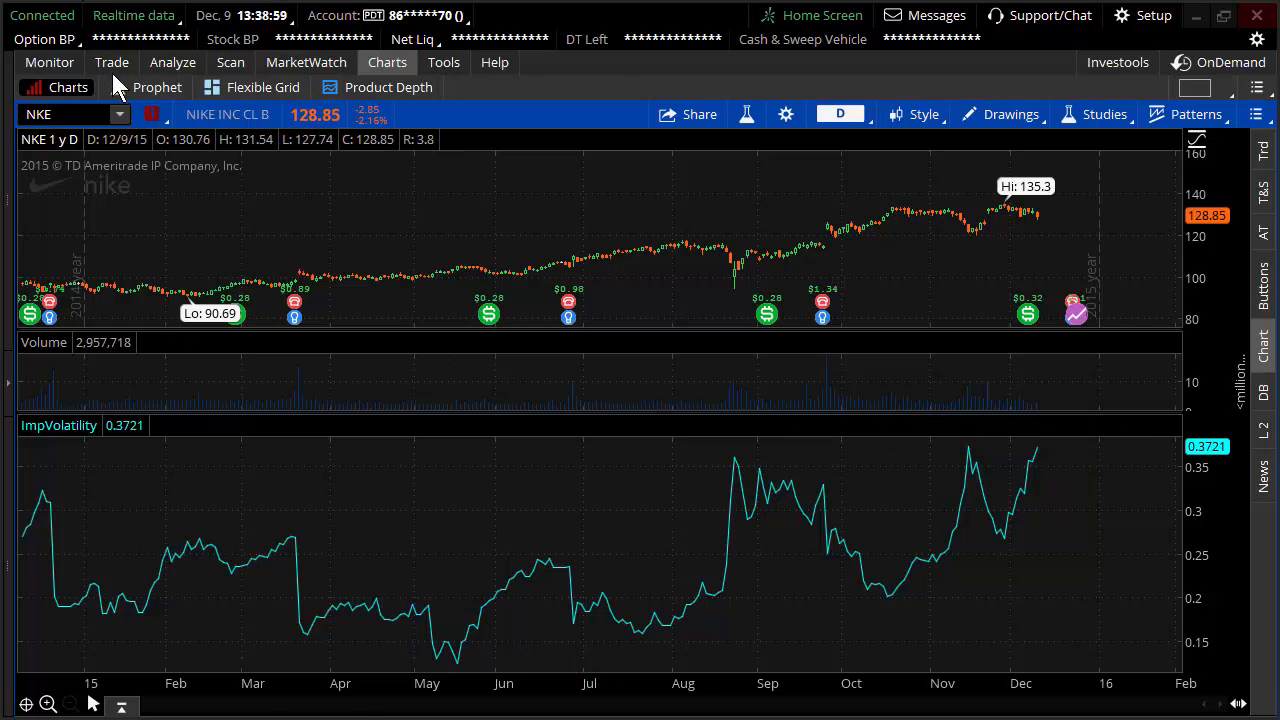
Go back to NKE's Trade page showing 52-week IV high 0.373 and low 0.125.
click(112, 62)
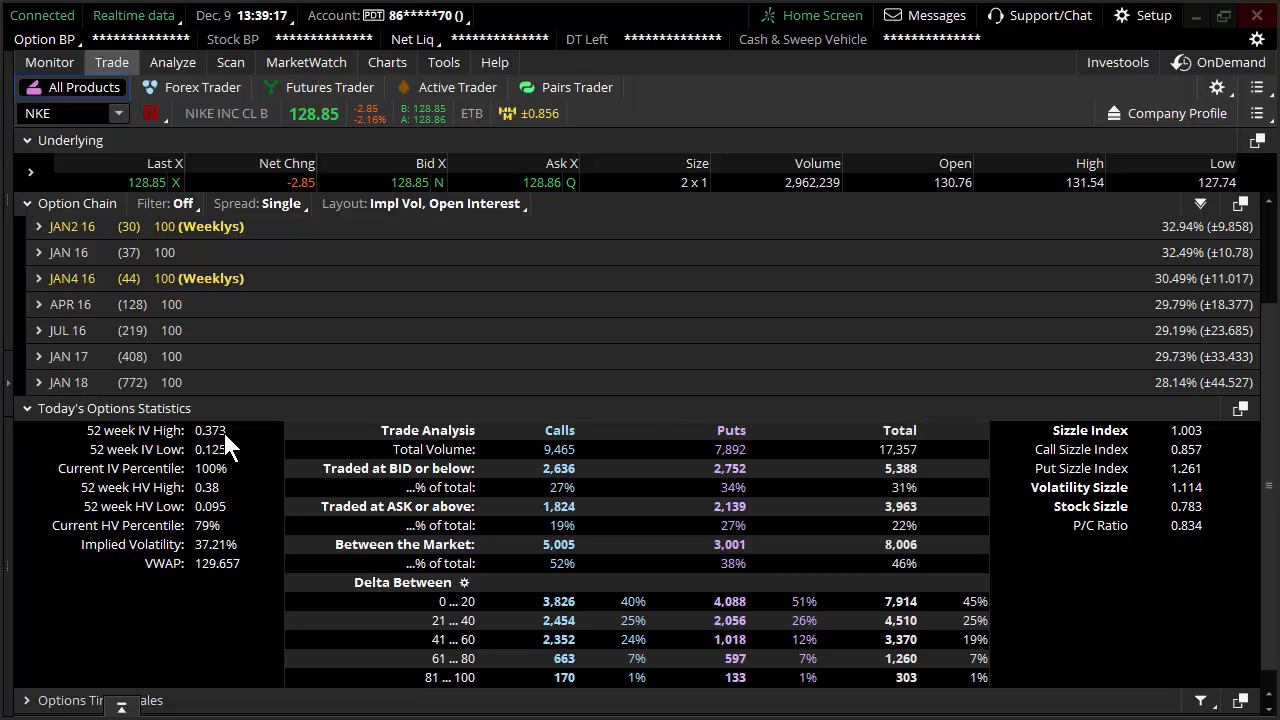
mouse_move(240, 486)
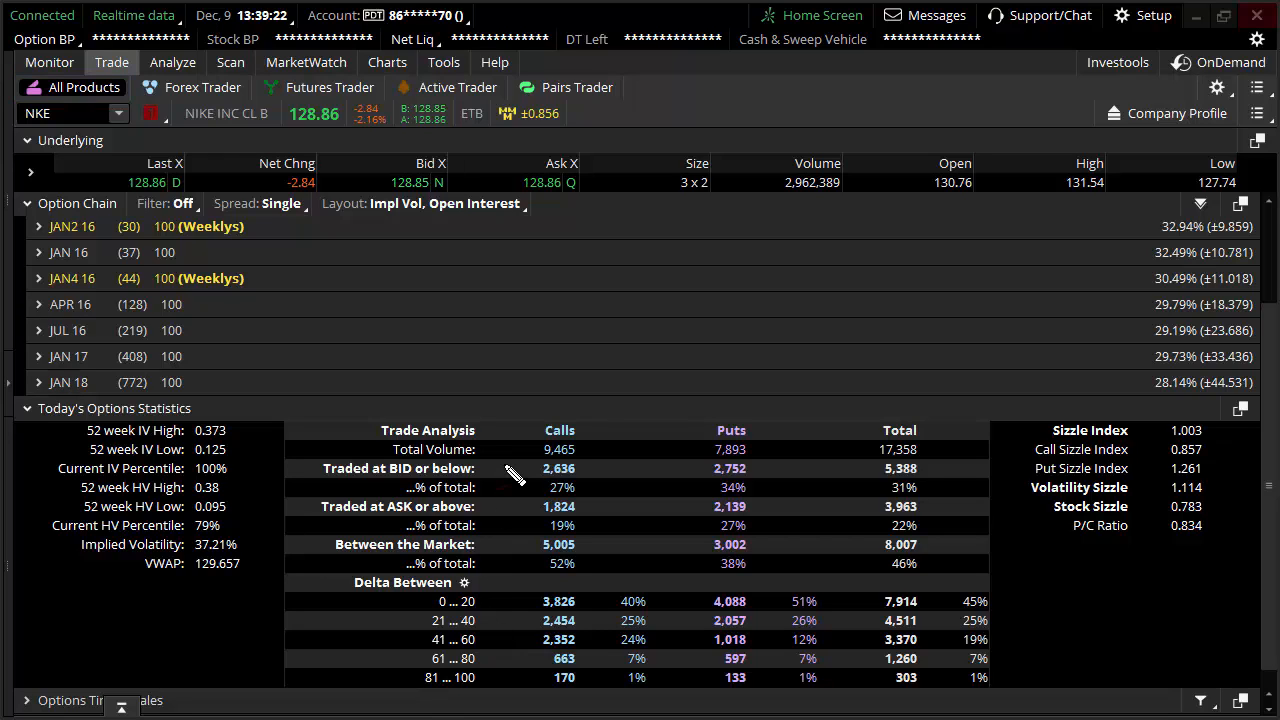
mouse_move(612, 290)
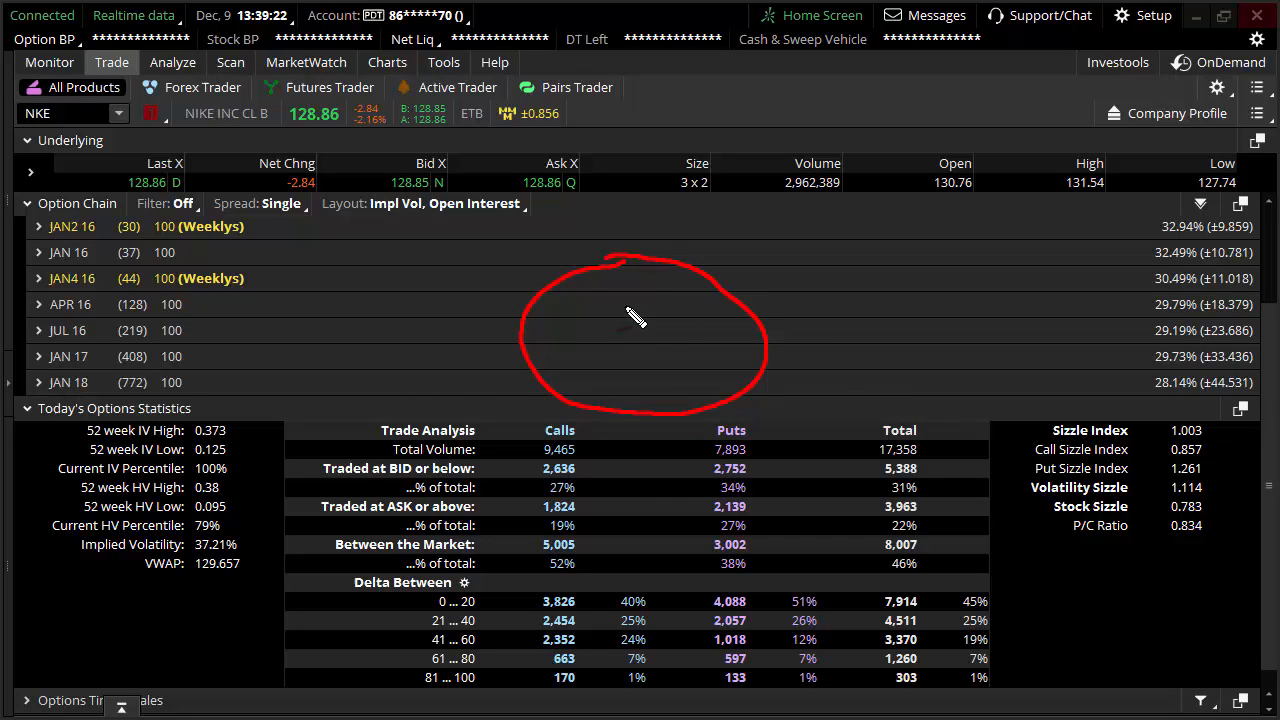
mouse_move(640, 356)
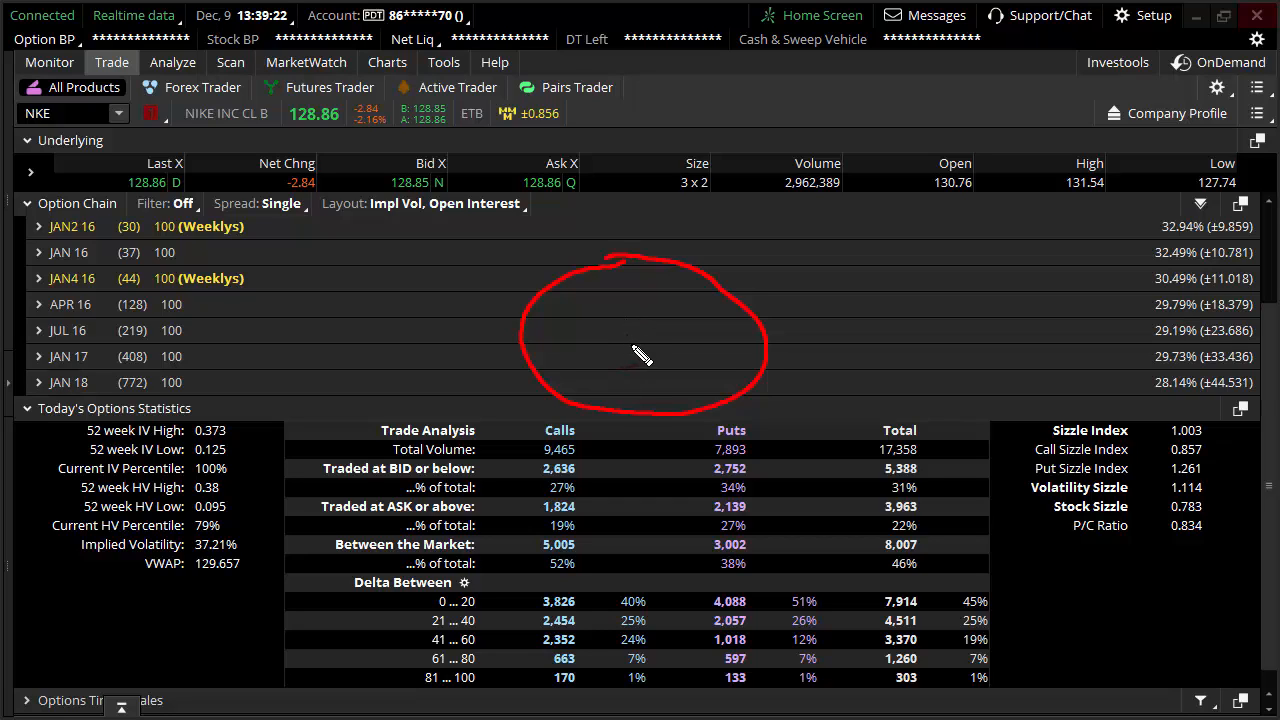
mouse_move(610, 348)
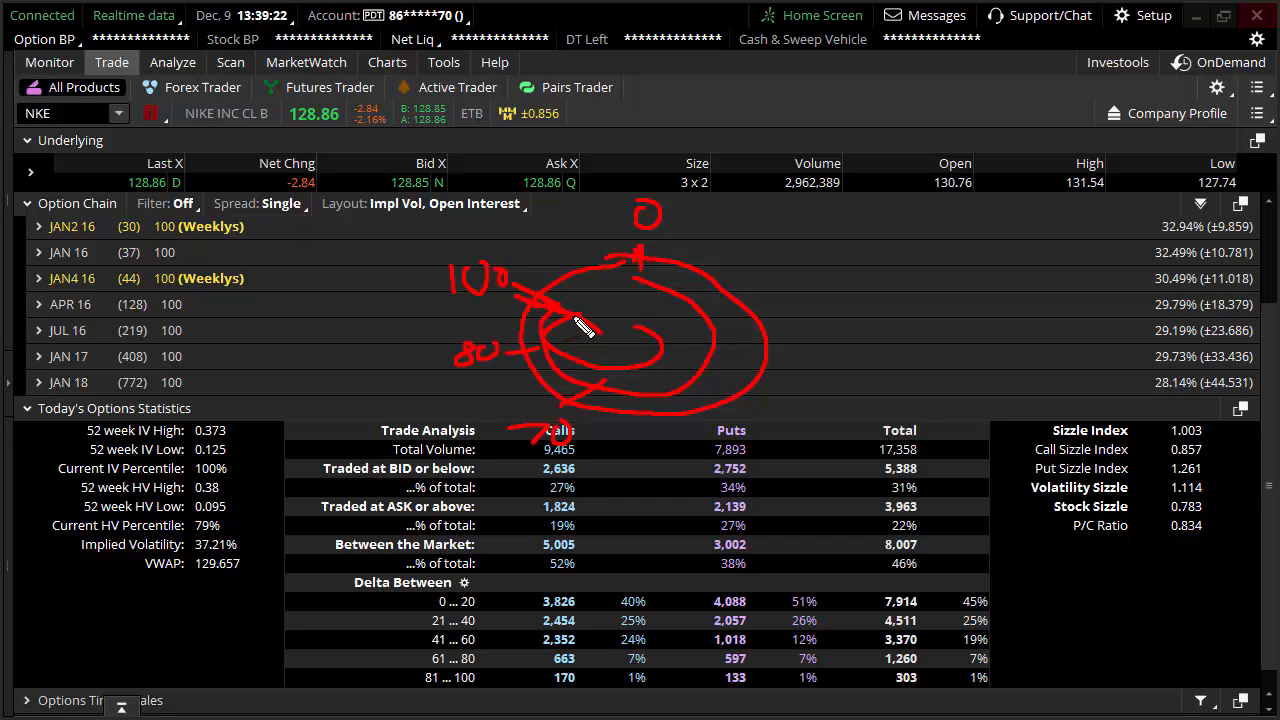
mouse_move(564, 310)
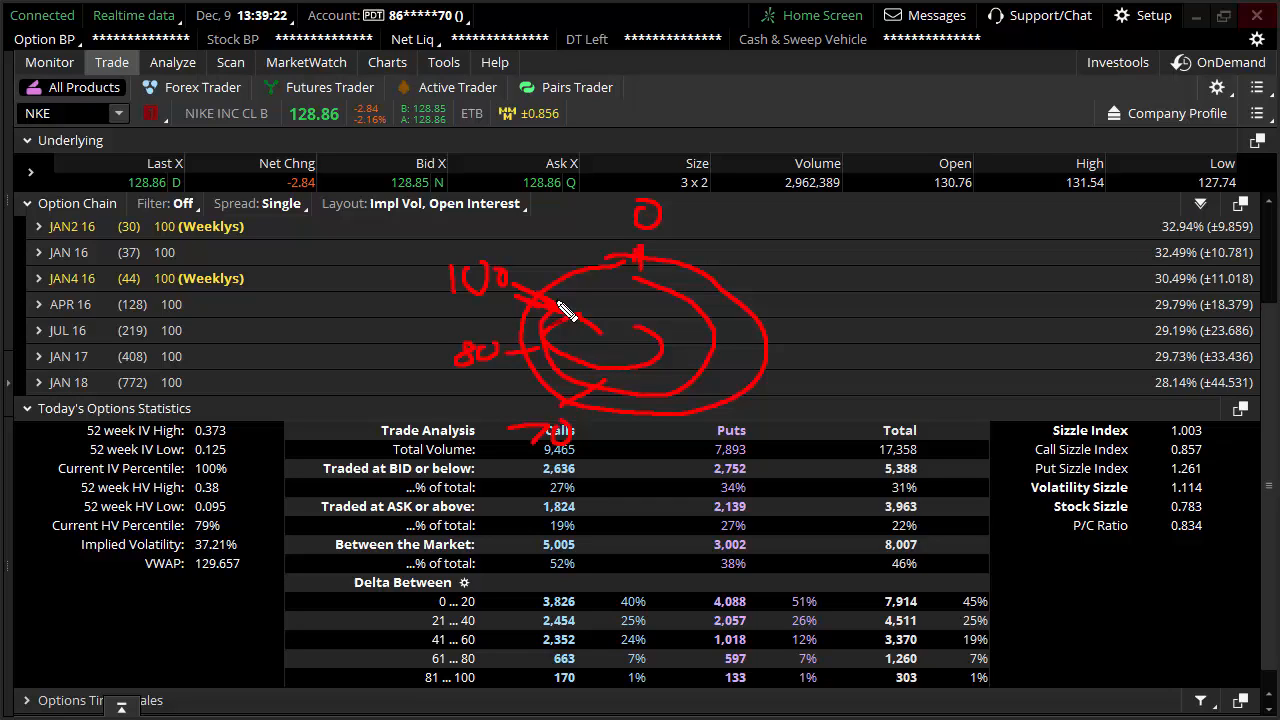
mouse_move(568, 318)
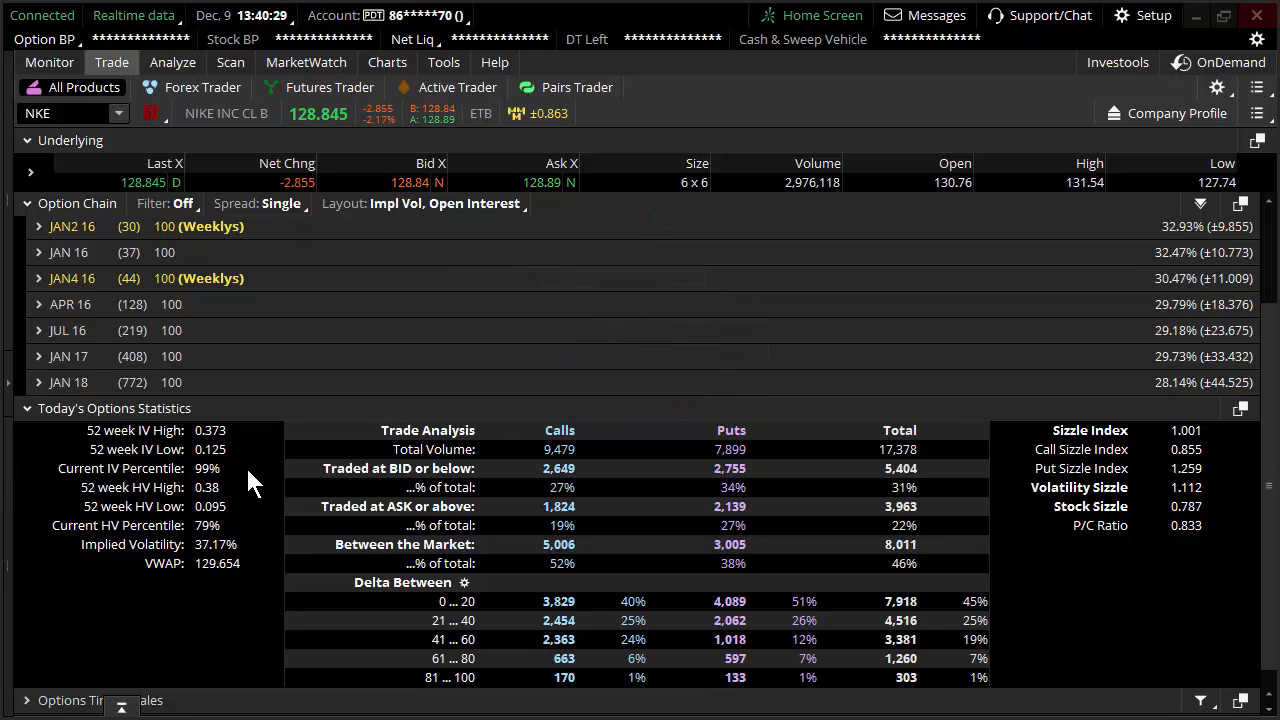
mouse_move(220, 480)
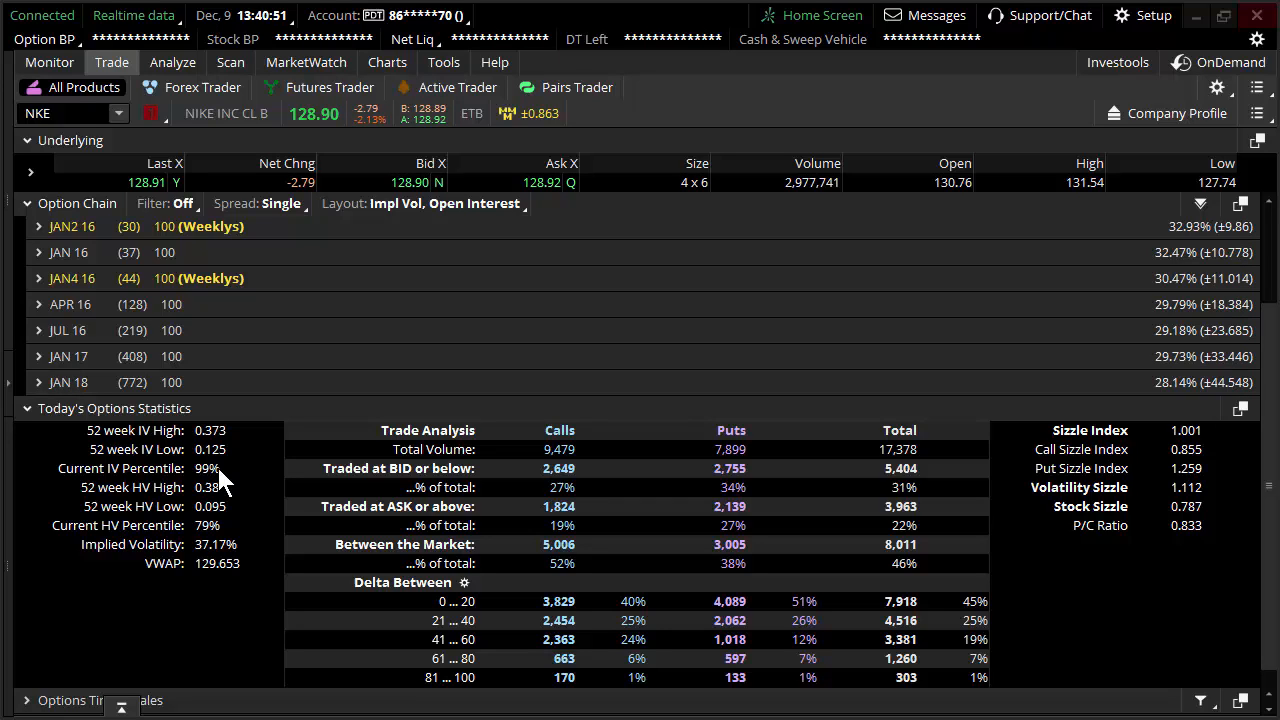
mouse_move(190, 470)
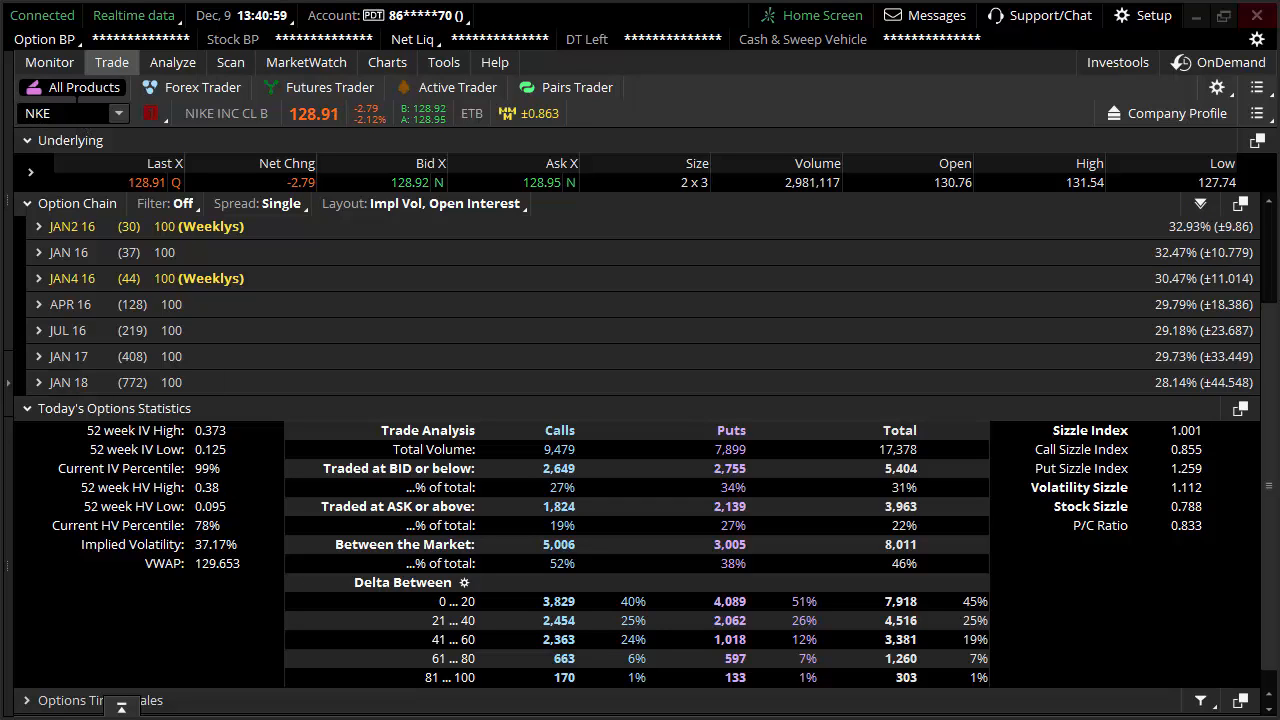
Clear NKE from the symbol box so another ticker can be entered.
click(60, 112)
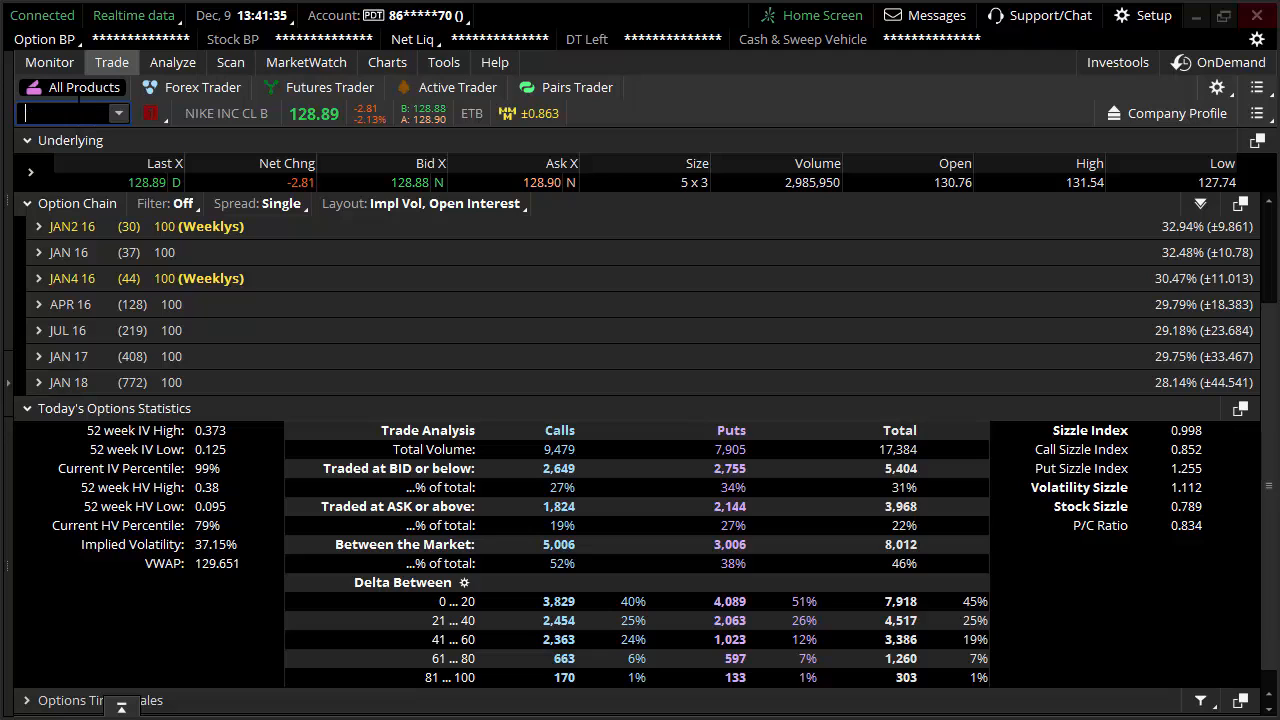
Load SPY as the underlying, showing its weekly and quarterly option expirations.
text(SPY)
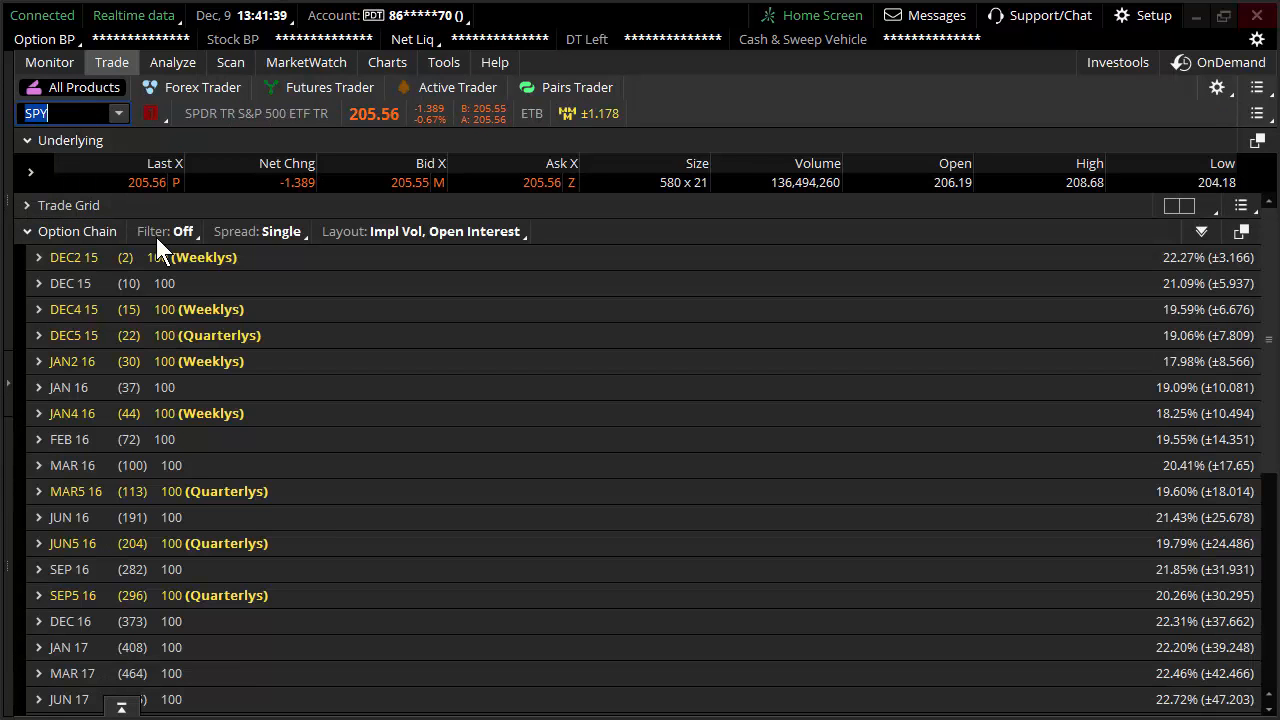
mouse_move(304, 460)
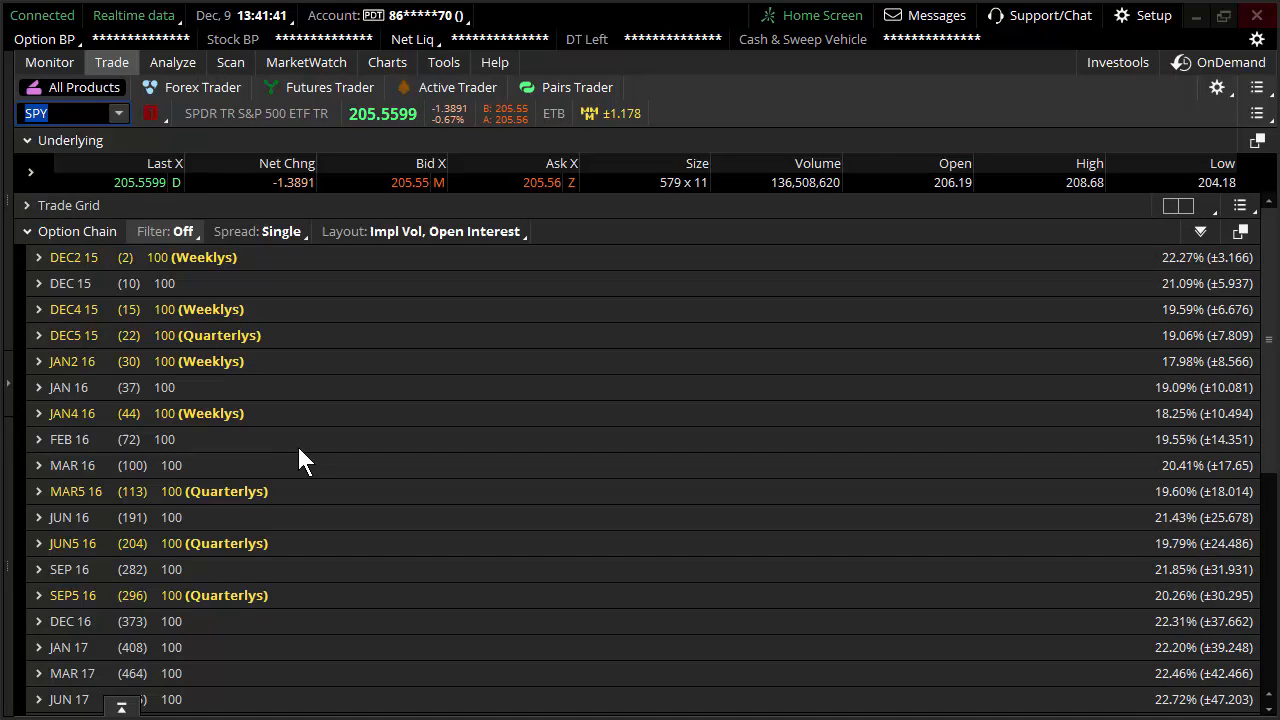